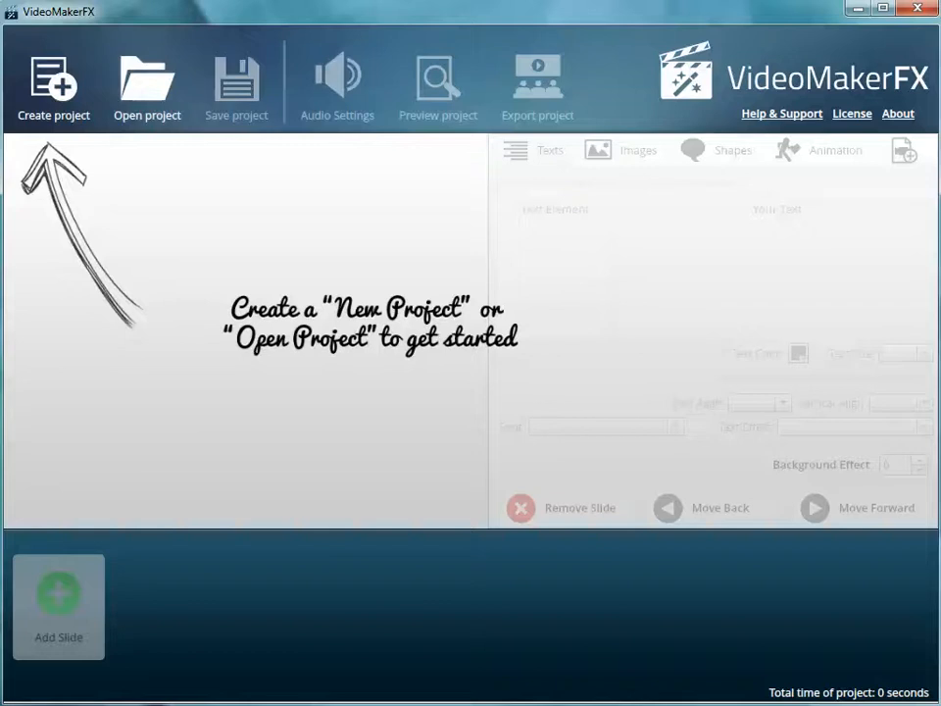
{"action": "mouse_move", "coordinate": [451, 624]}
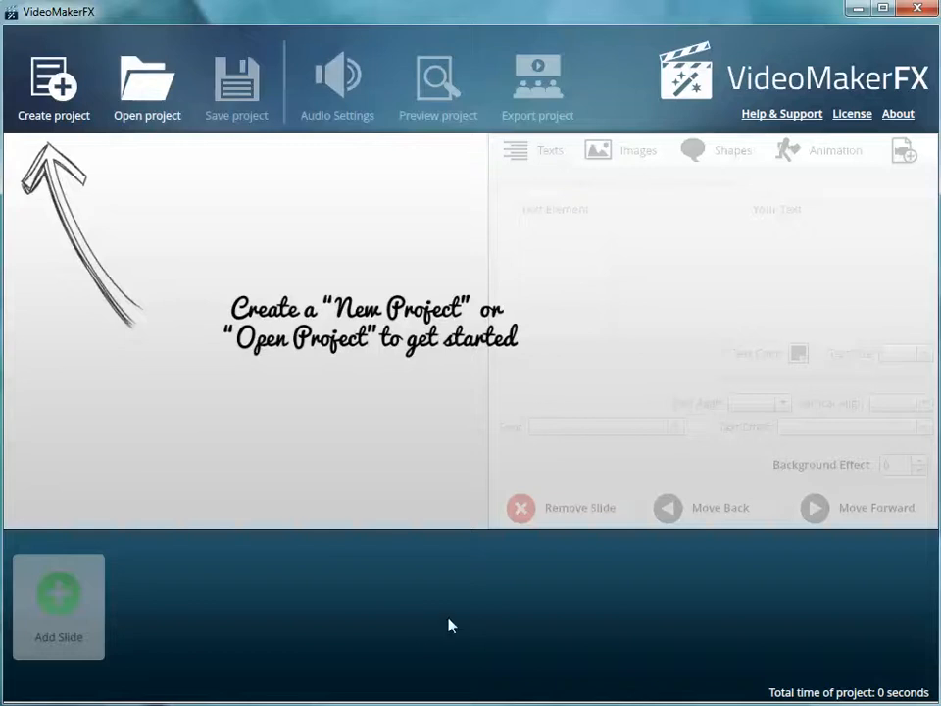
{"action": "mouse_move", "coordinate": [446, 447]}
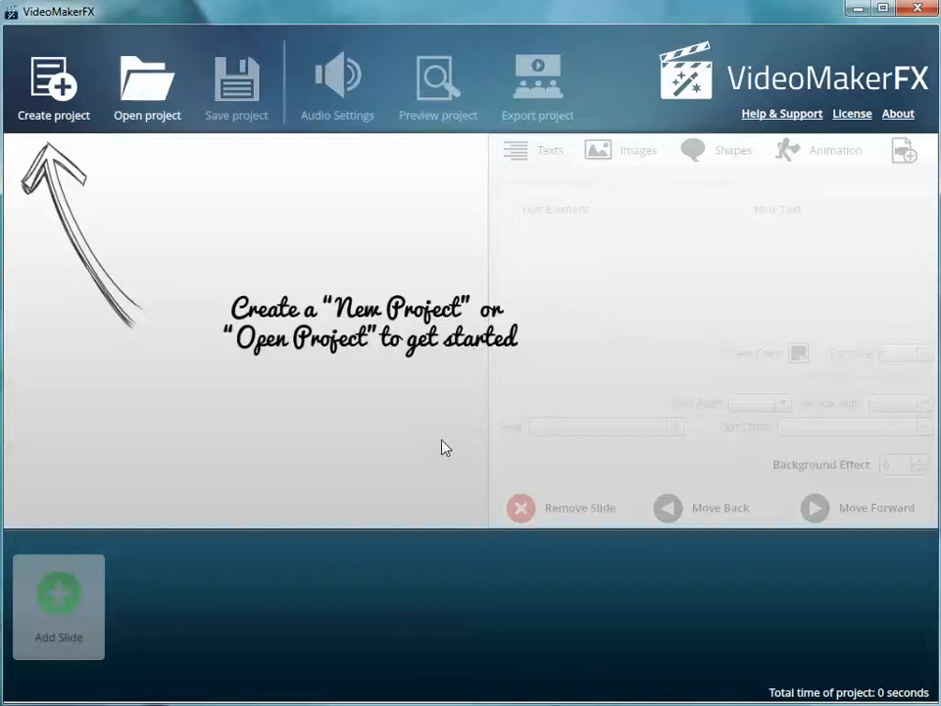
{"action": "mouse_move", "coordinate": [303, 402]}
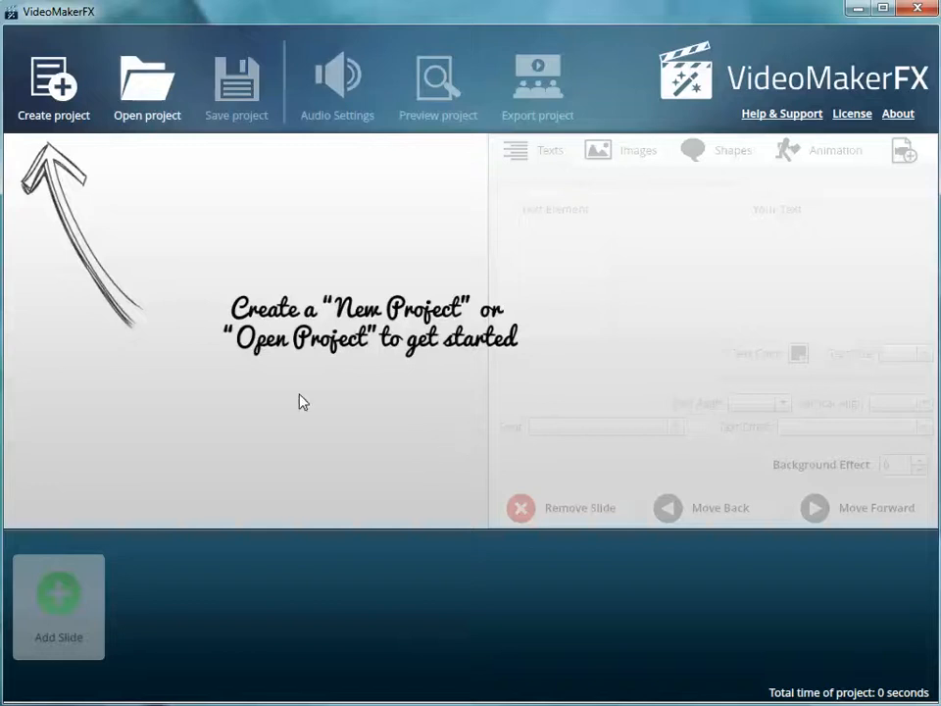
{"action": "mouse_move", "coordinate": [44, 32]}
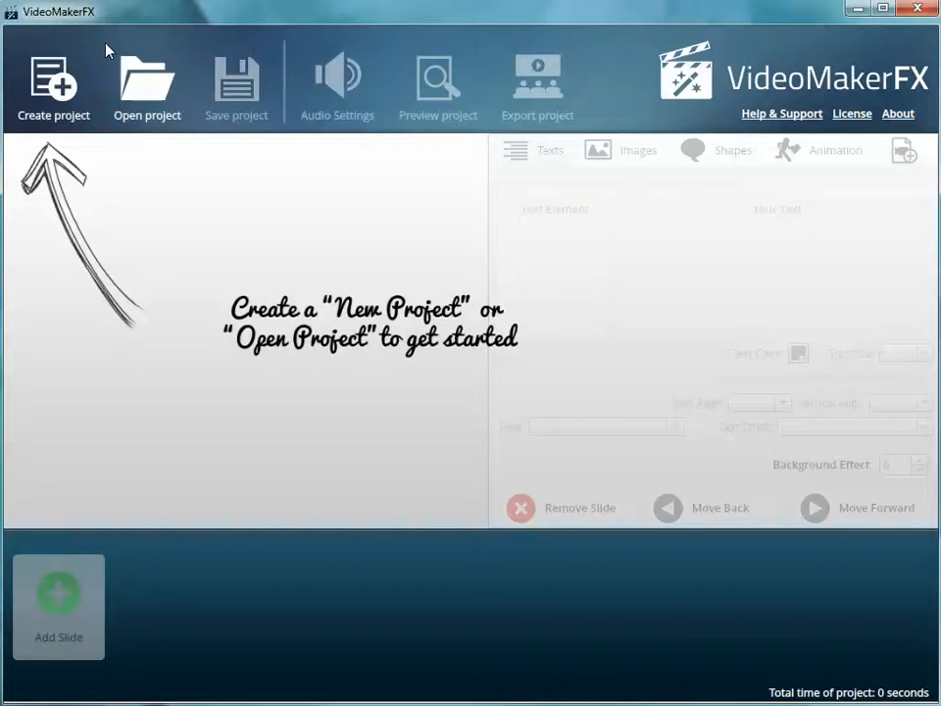
{"action": "mouse_move", "coordinate": [184, 340]}
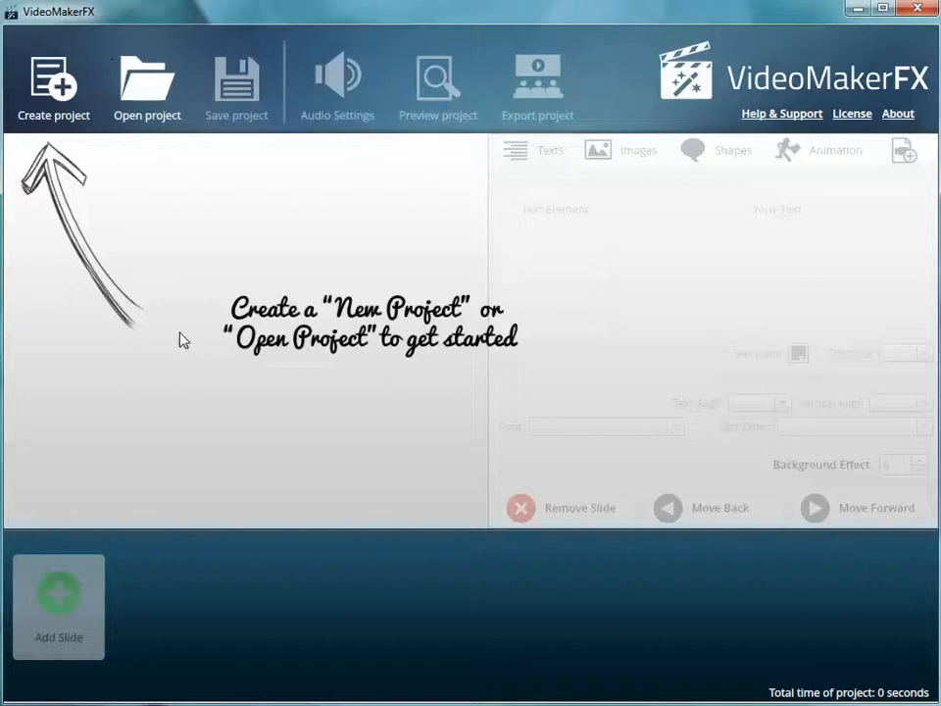
{"action": "mouse_move", "coordinate": [201, 220]}
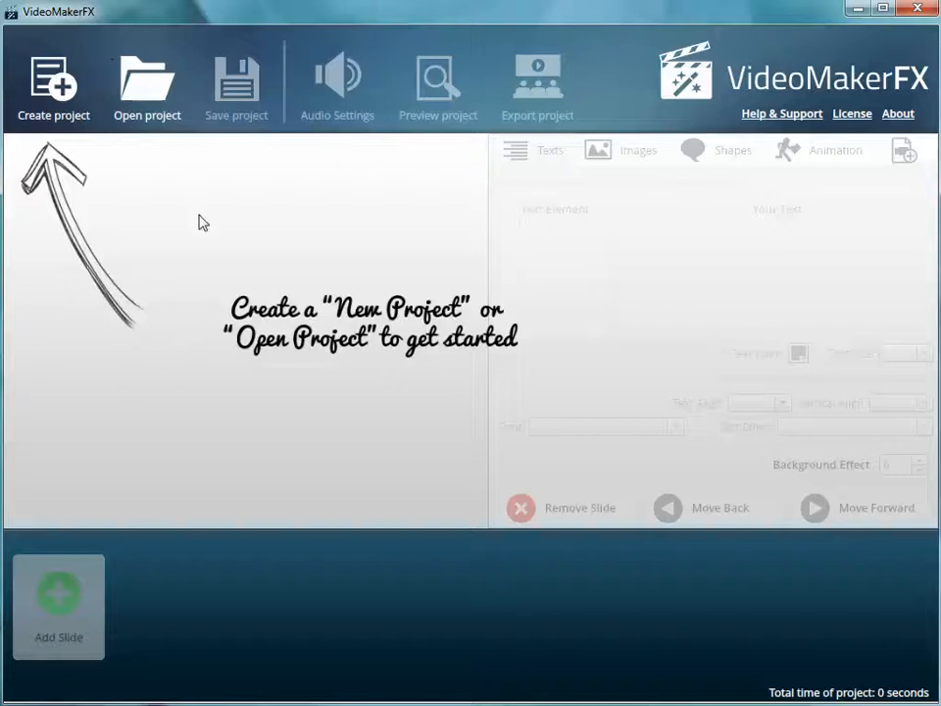
{"action": "mouse_move", "coordinate": [323, 422]}
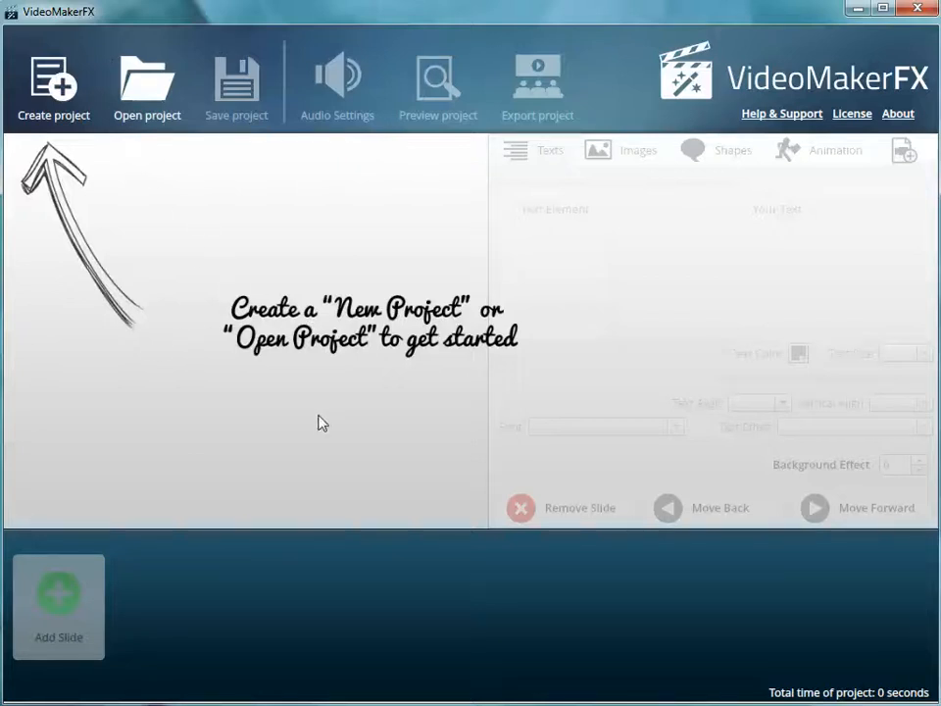
{"action": "mouse_move", "coordinate": [574, 176]}
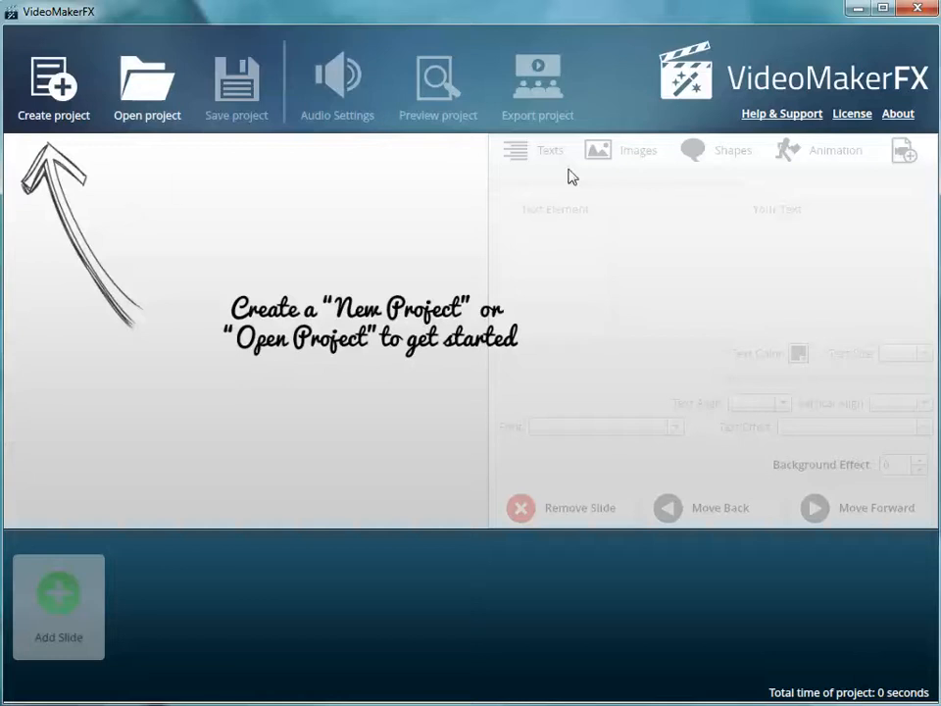
{"action": "mouse_move", "coordinate": [427, 400]}
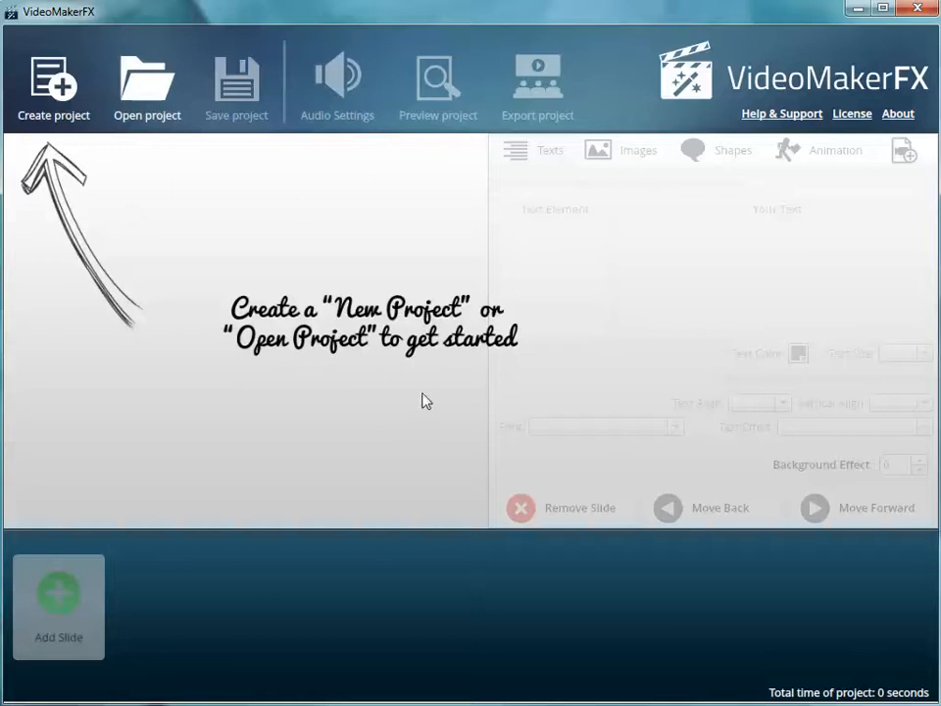
{"action": "mouse_move", "coordinate": [339, 276]}
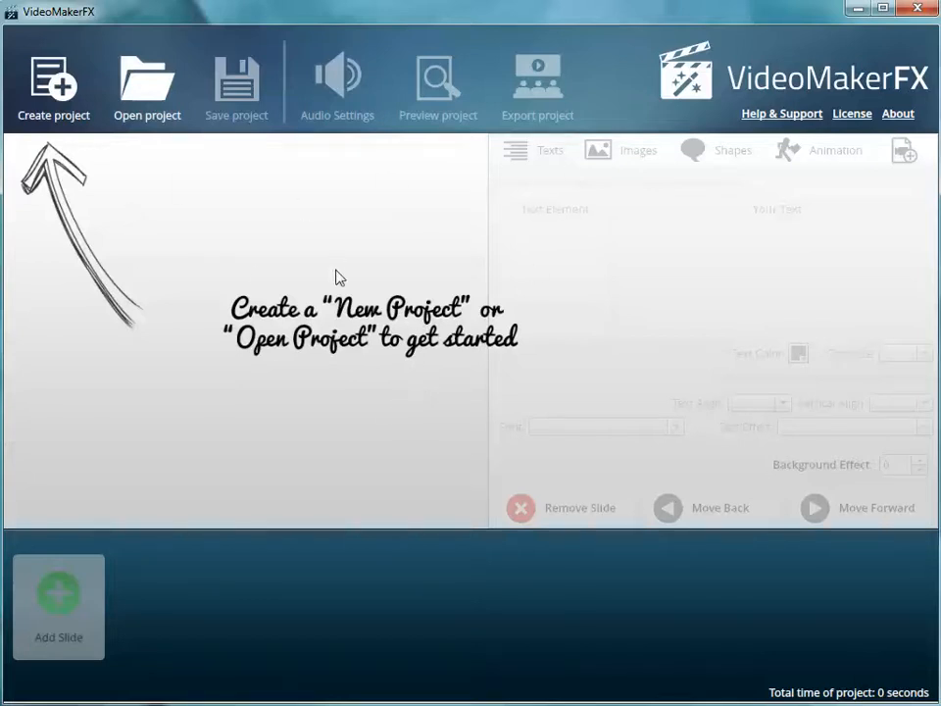
{"action": "mouse_move", "coordinate": [168, 194]}
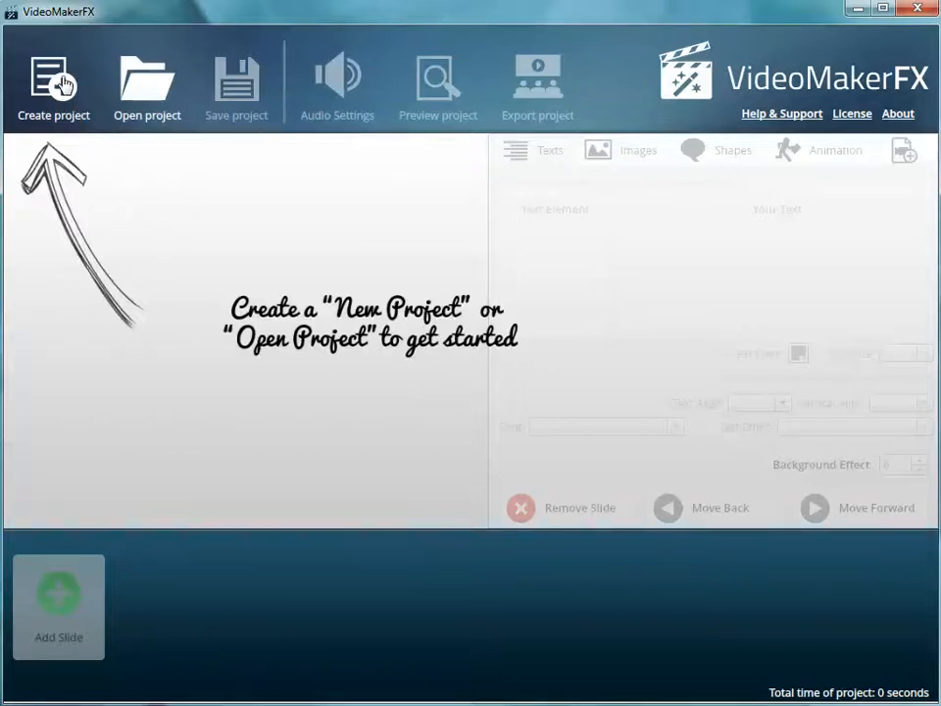
Create a new project named 'Testing'.
{"action": "left_click", "coordinate": [53, 83]}
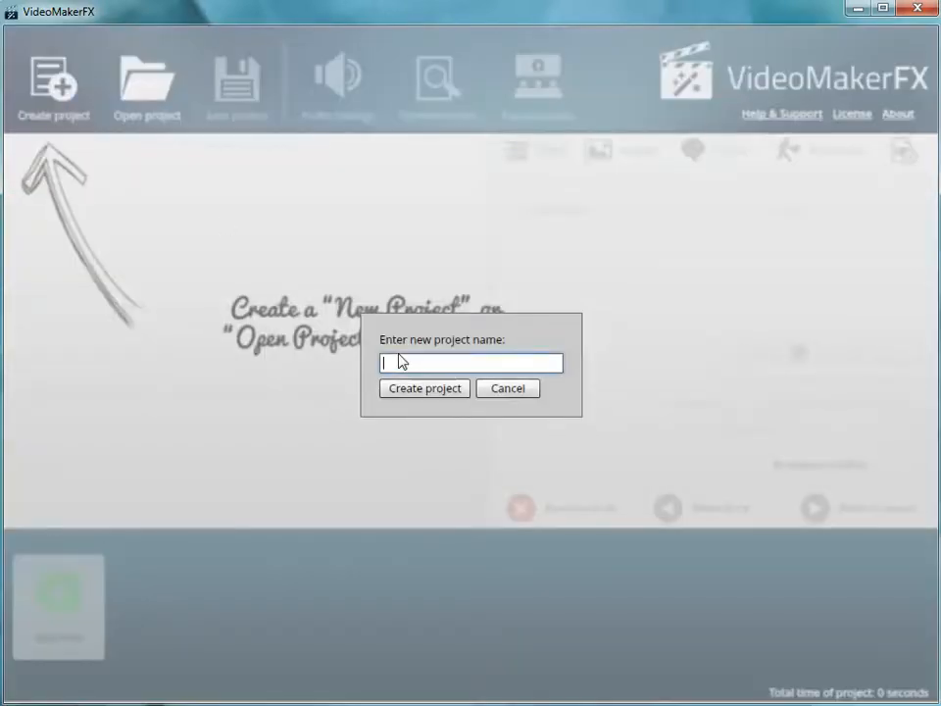
{"action": "type", "text": "Testing"}
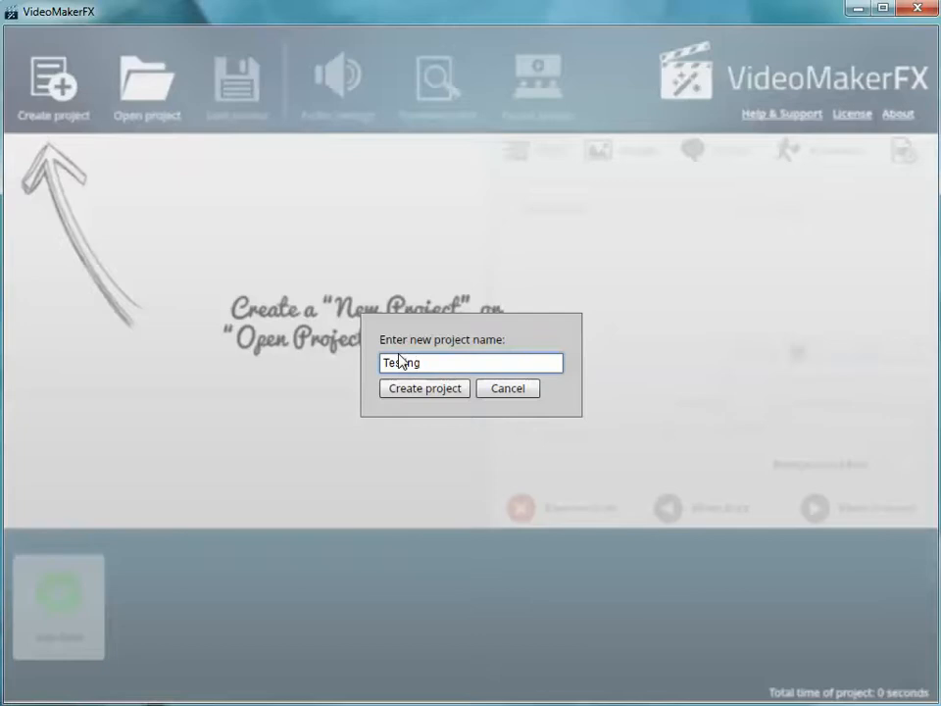
{"action": "left_click", "coordinate": [424, 388]}
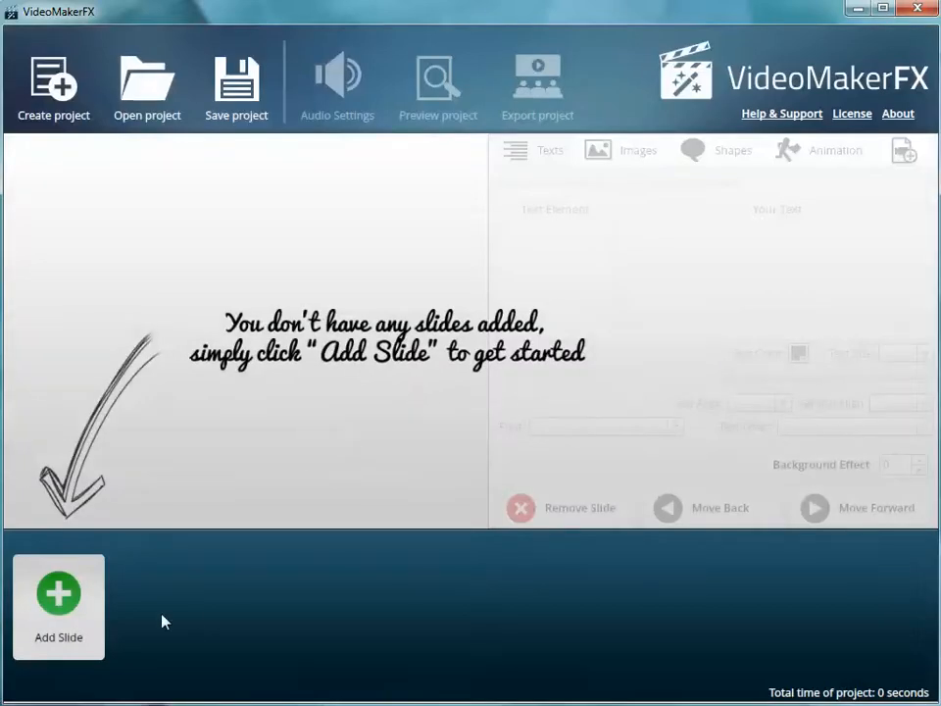
In Add Slide, preview Articles or Text layouts, then the Whiteboard I Hand Drawing 6 SEC layout.
{"action": "left_click", "coordinate": [57, 605]}
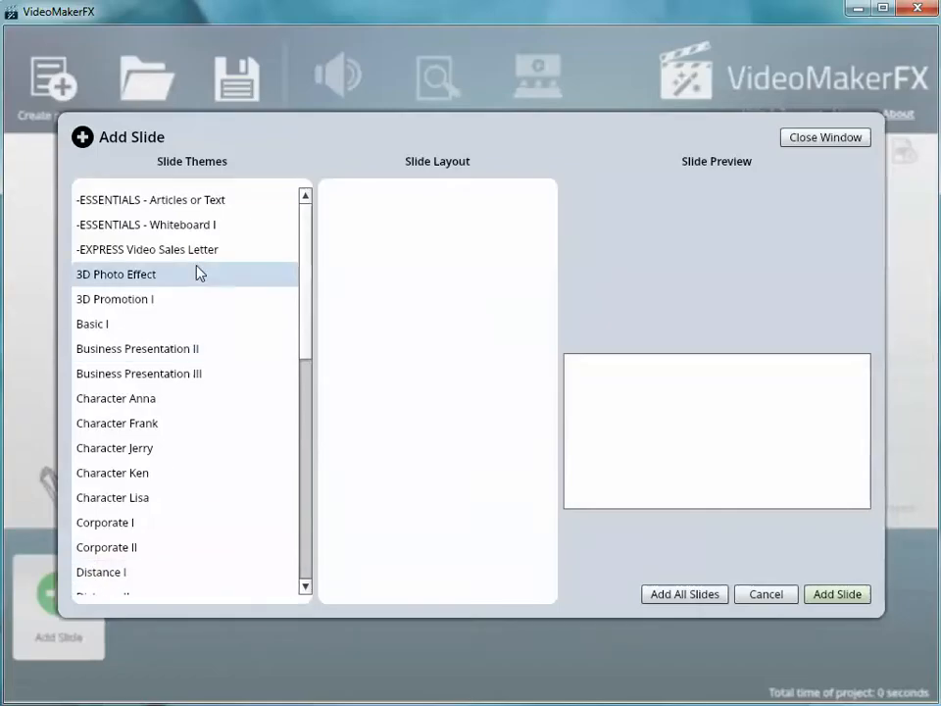
{"action": "left_click", "coordinate": [150, 199]}
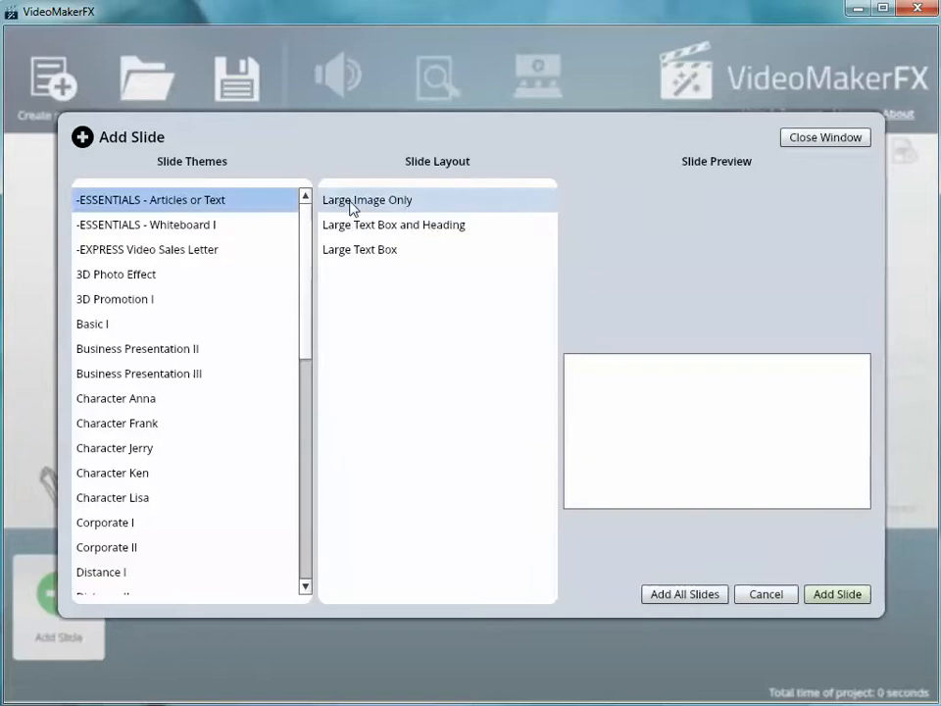
{"action": "left_click", "coordinate": [393, 225]}
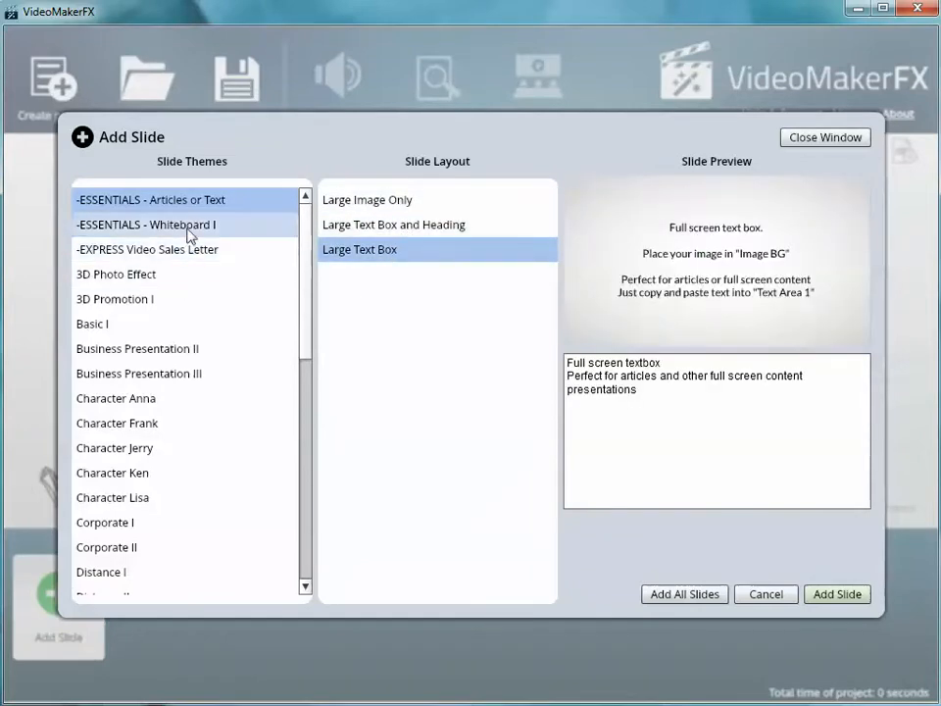
{"action": "left_click", "coordinate": [146, 225]}
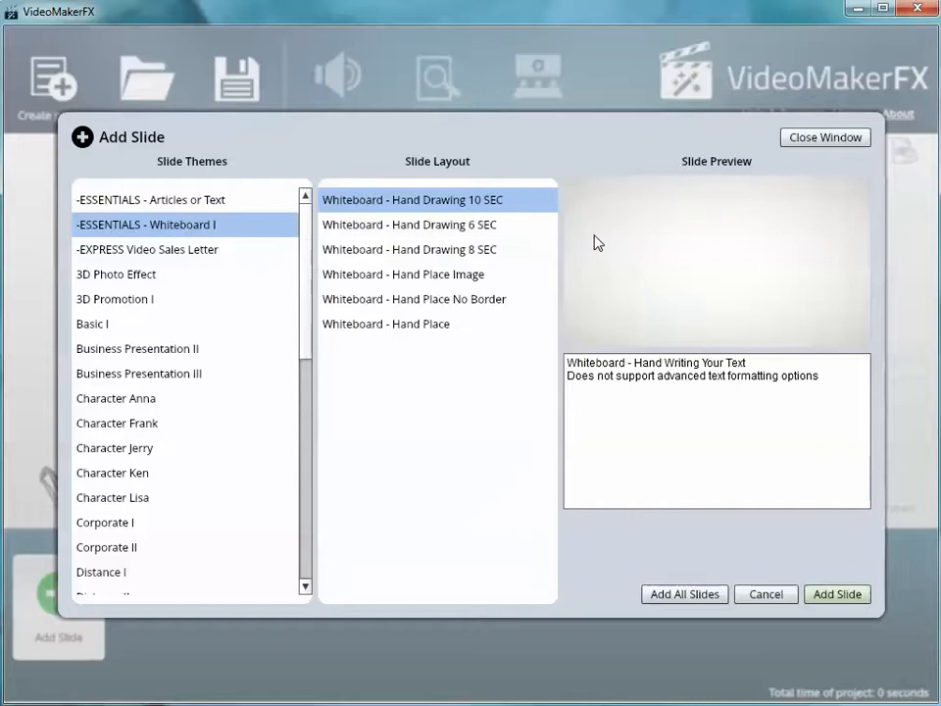
{"action": "left_click", "coordinate": [409, 225]}
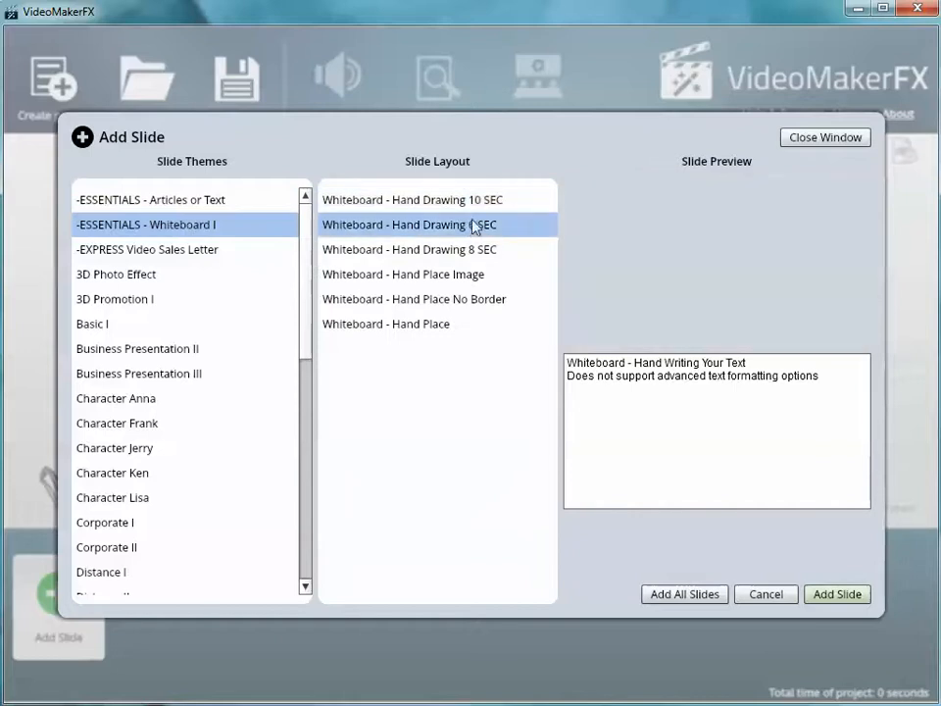
{"action": "left_click", "coordinate": [409, 225]}
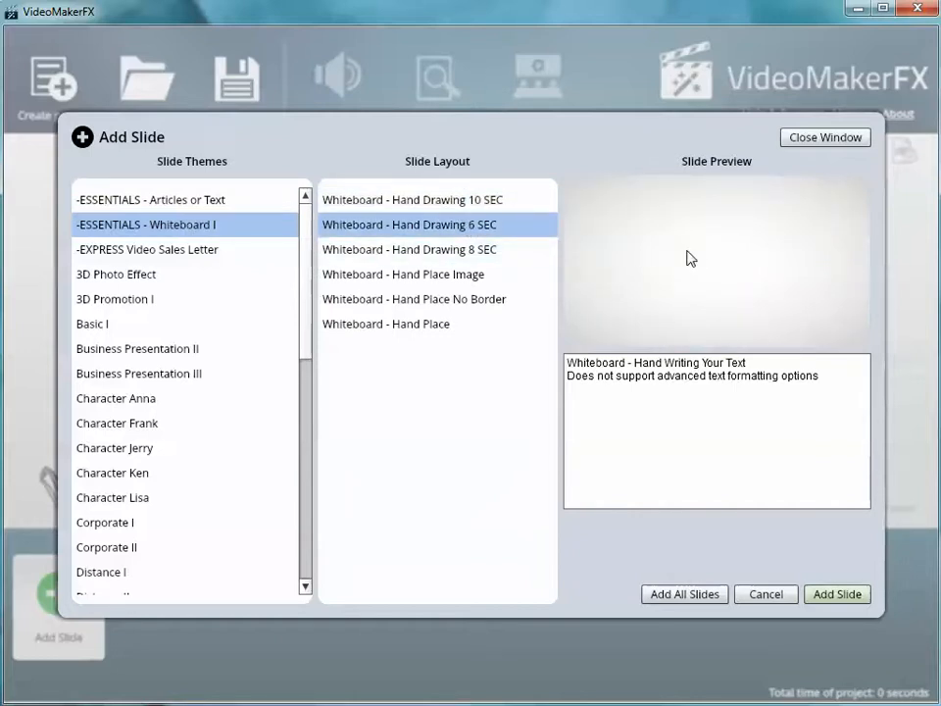
Preview the EXPRESS Video Sales Letter one- and two-text layouts and the 3D Photo Effect theme.
{"action": "left_click", "coordinate": [146, 249]}
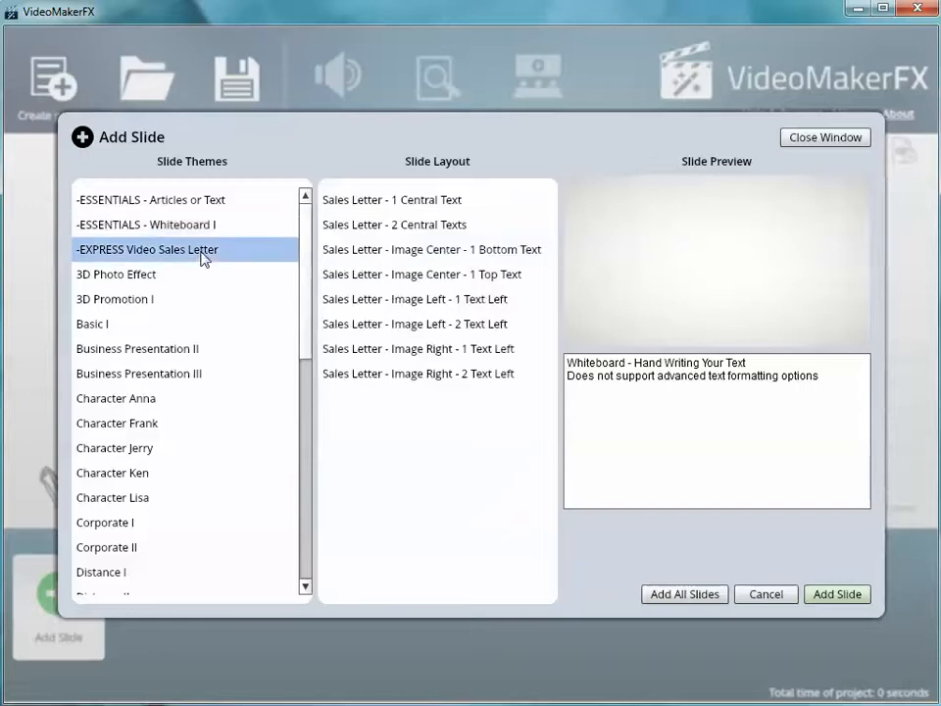
{"action": "left_click", "coordinate": [391, 200]}
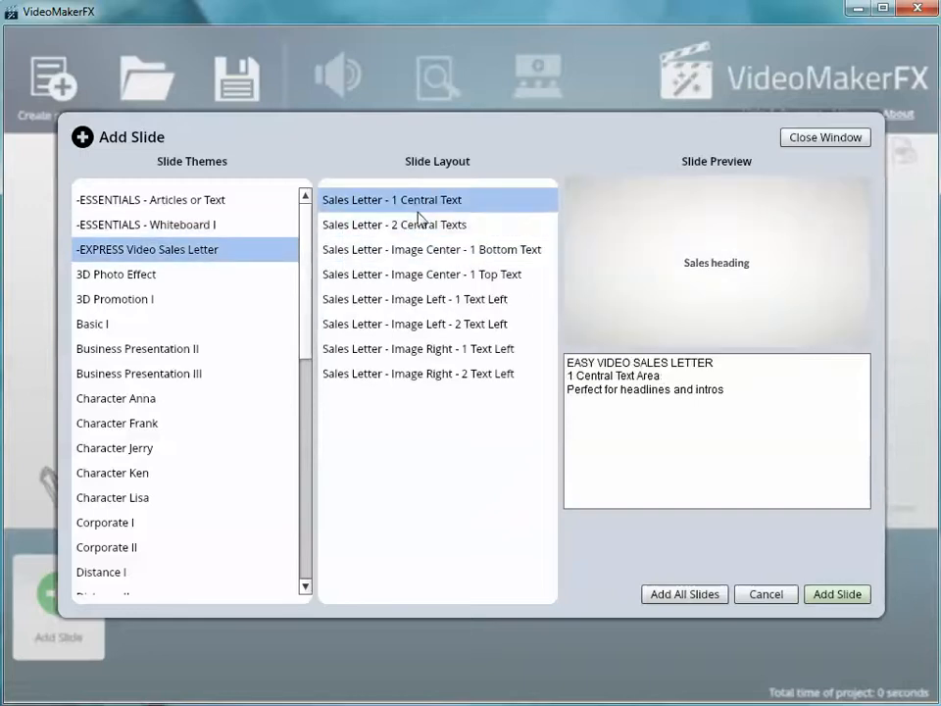
{"action": "left_click", "coordinate": [395, 224]}
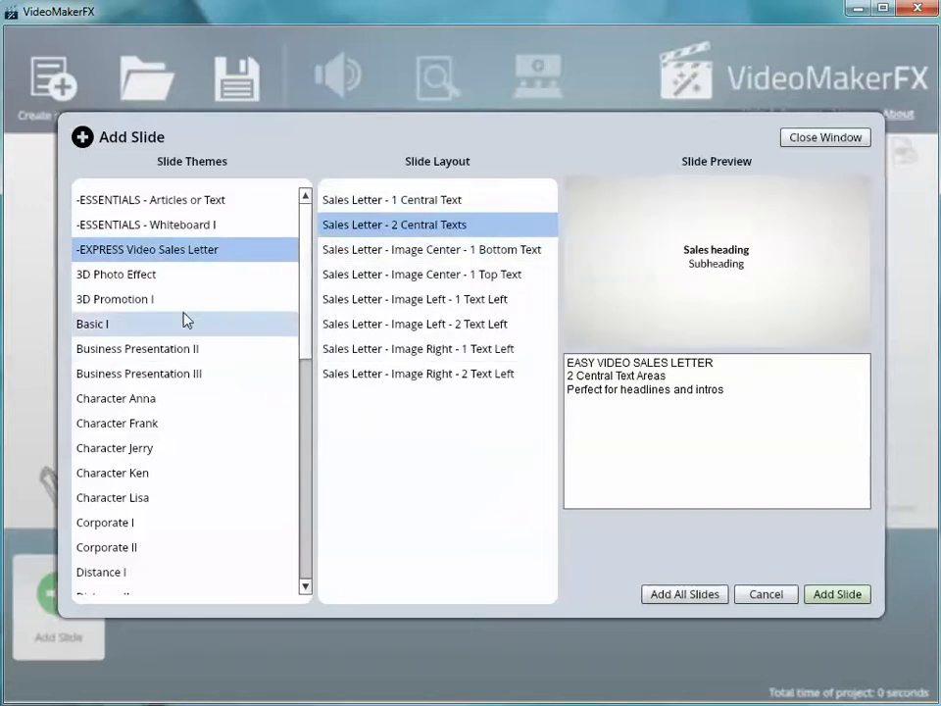
{"action": "left_click", "coordinate": [116, 274]}
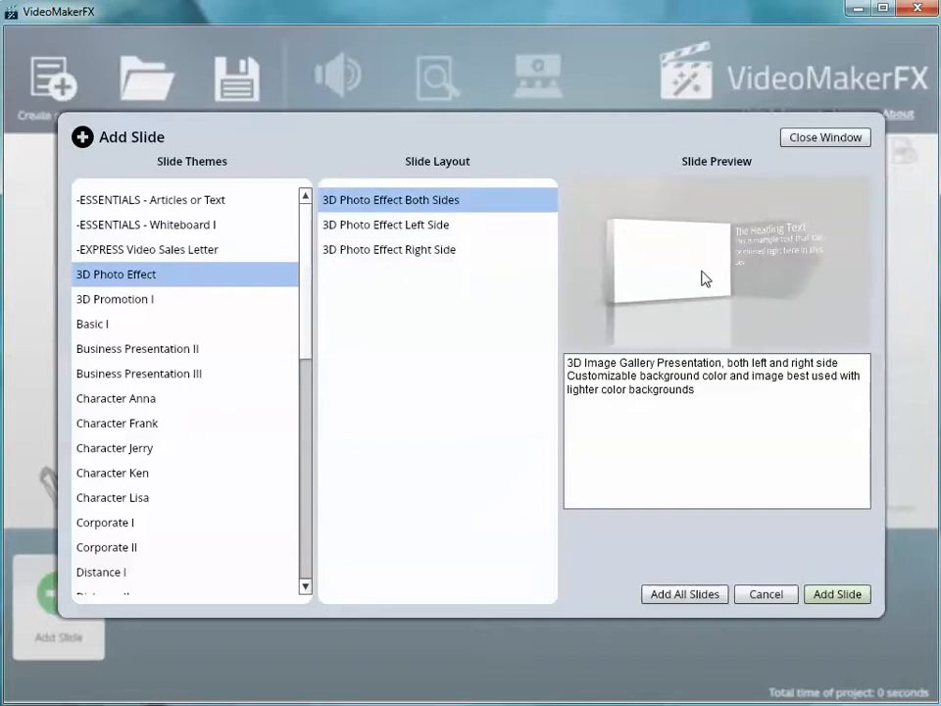
Preview the 3D Promotion I image layouts, then switch to the Basic I theme.
{"action": "left_click", "coordinate": [115, 299]}
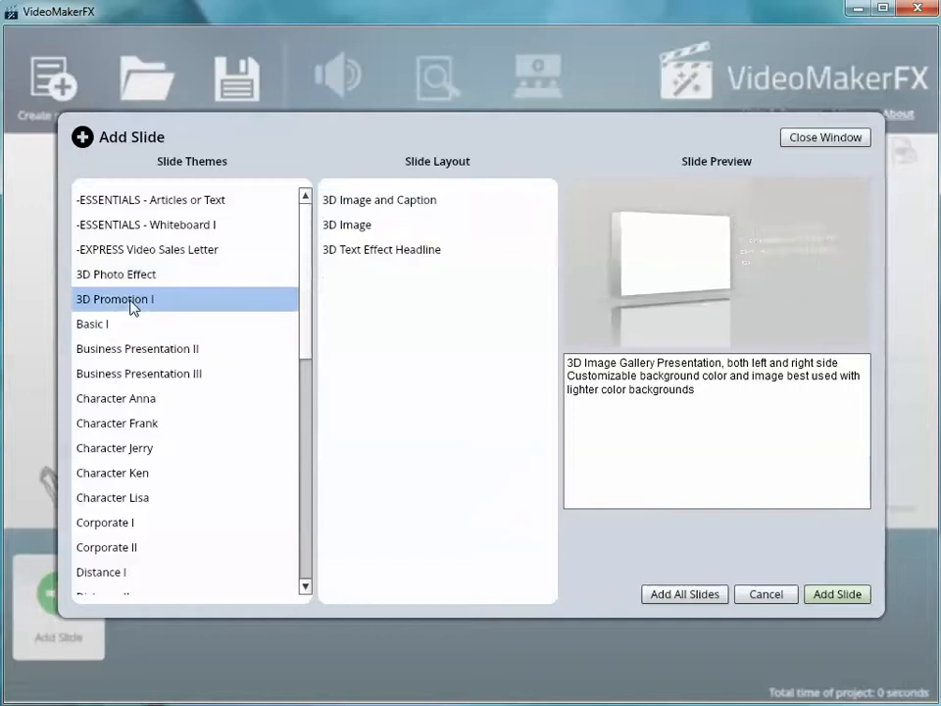
{"action": "left_click", "coordinate": [380, 199]}
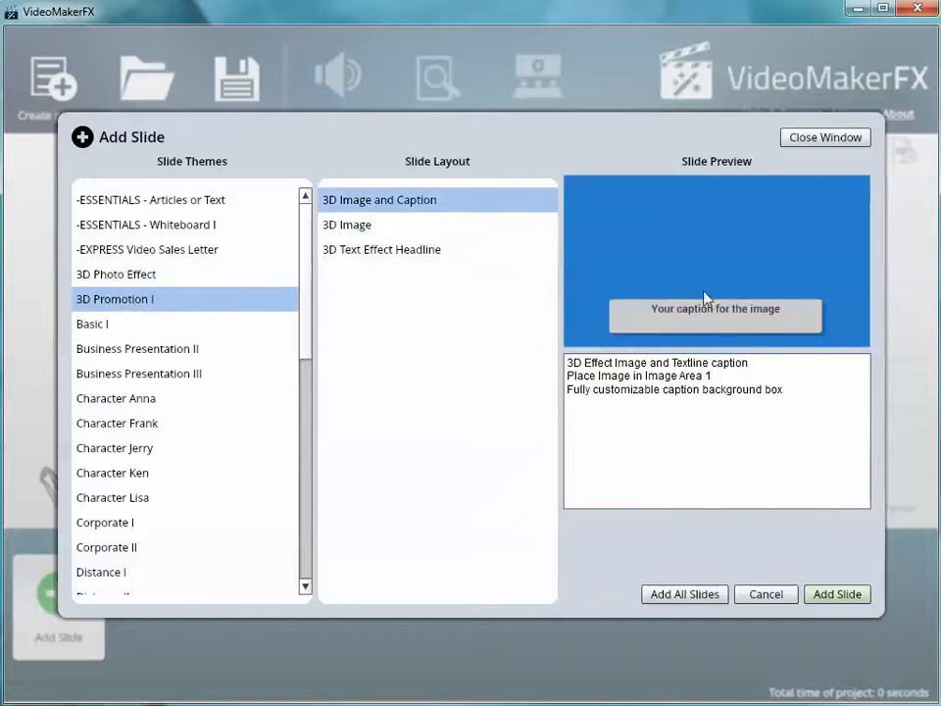
{"action": "left_click", "coordinate": [347, 225]}
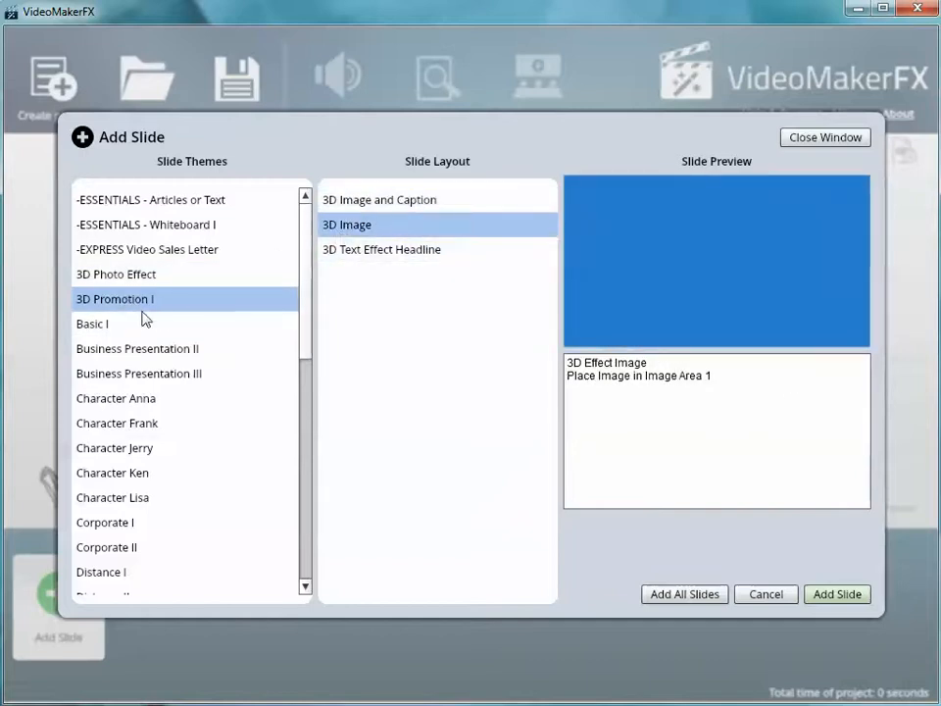
{"action": "left_click", "coordinate": [92, 323]}
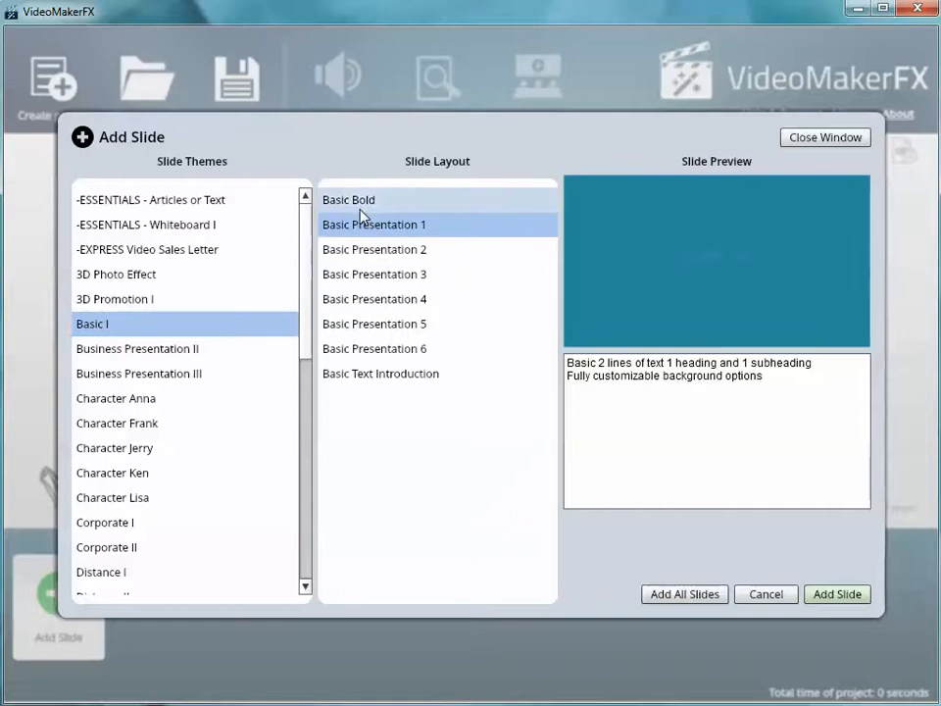
Preview Basic Bold and the first Business Presentation II slide, then select the Character Anna theme.
{"action": "left_click", "coordinate": [348, 199]}
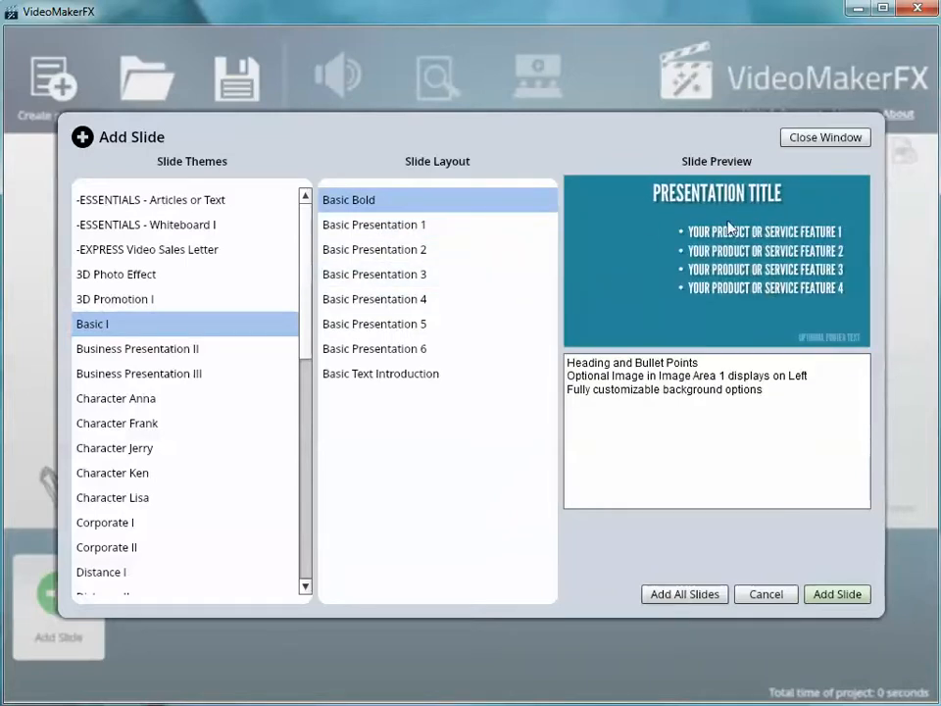
{"action": "left_click", "coordinate": [137, 349]}
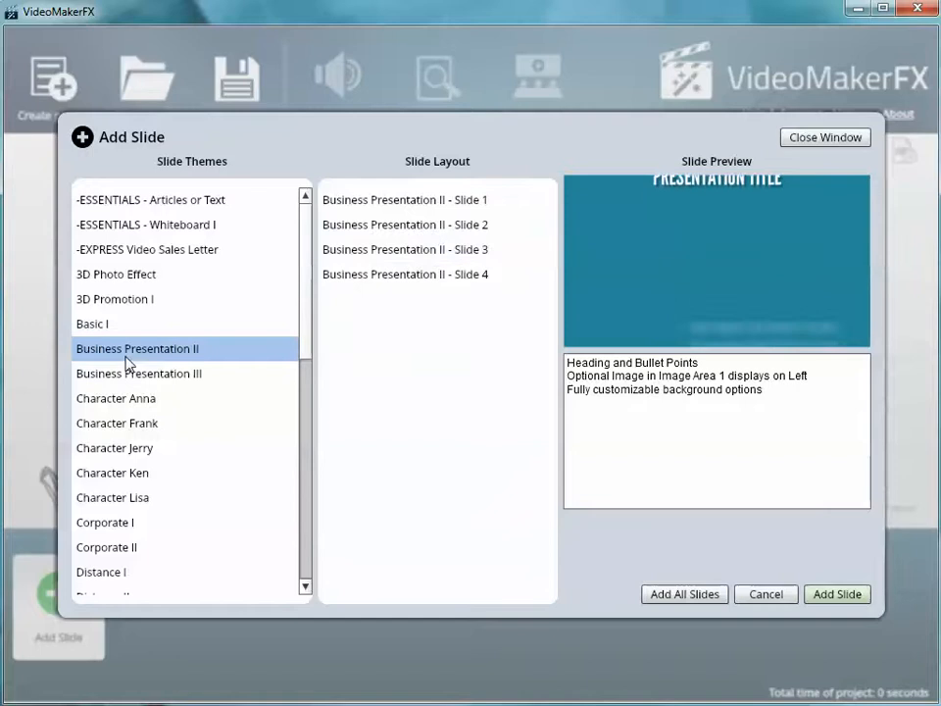
{"action": "left_click", "coordinate": [404, 199]}
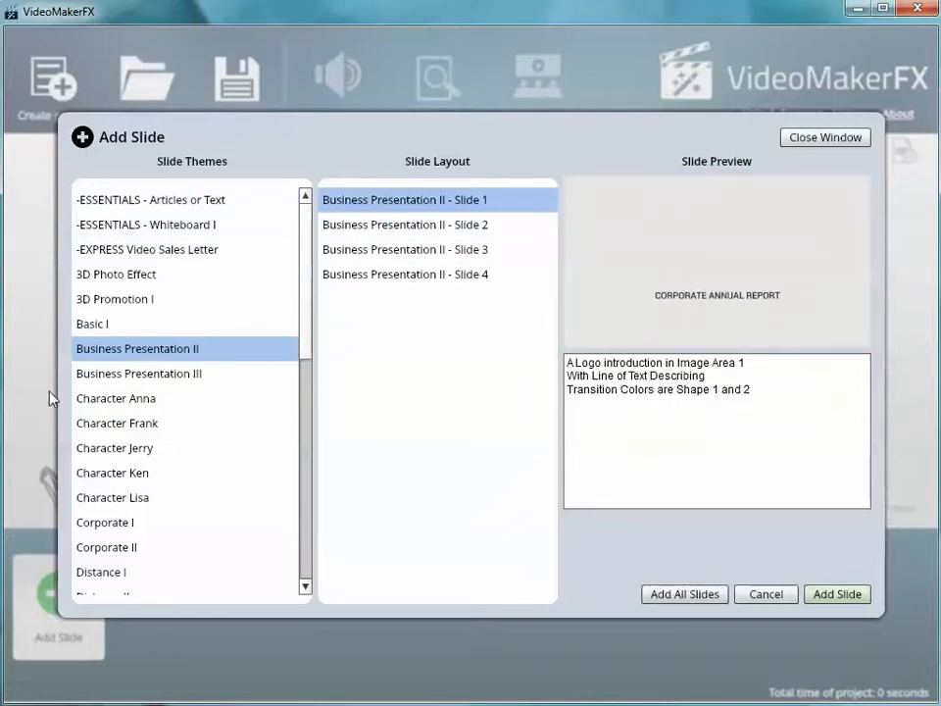
{"action": "left_click", "coordinate": [116, 398]}
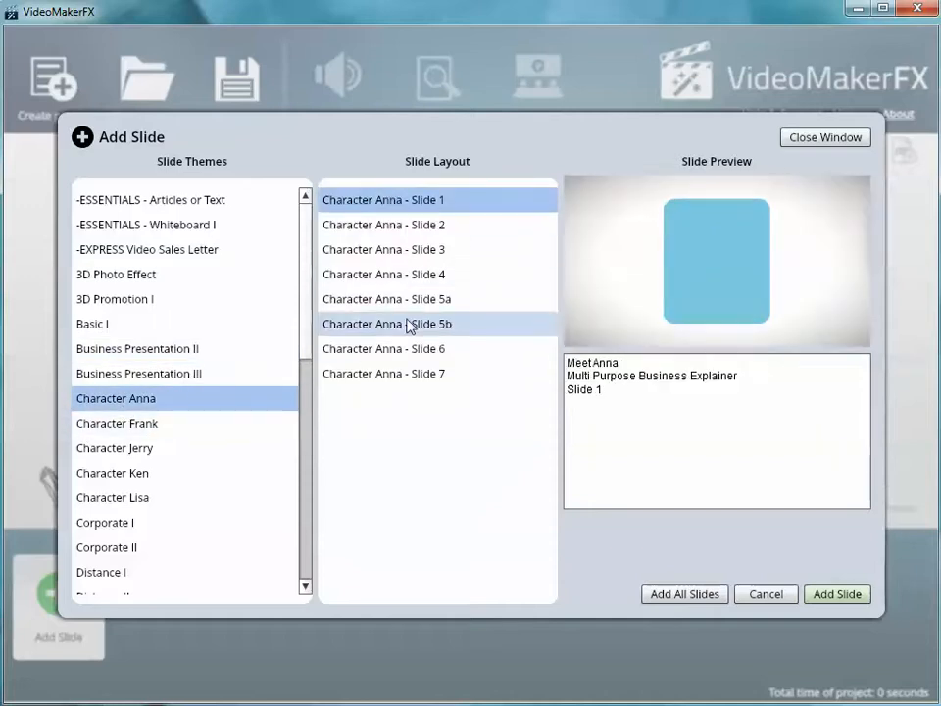
Preview Character Anna Slide 1 and add all Character Anna slides to the project.
{"action": "left_click", "coordinate": [383, 199]}
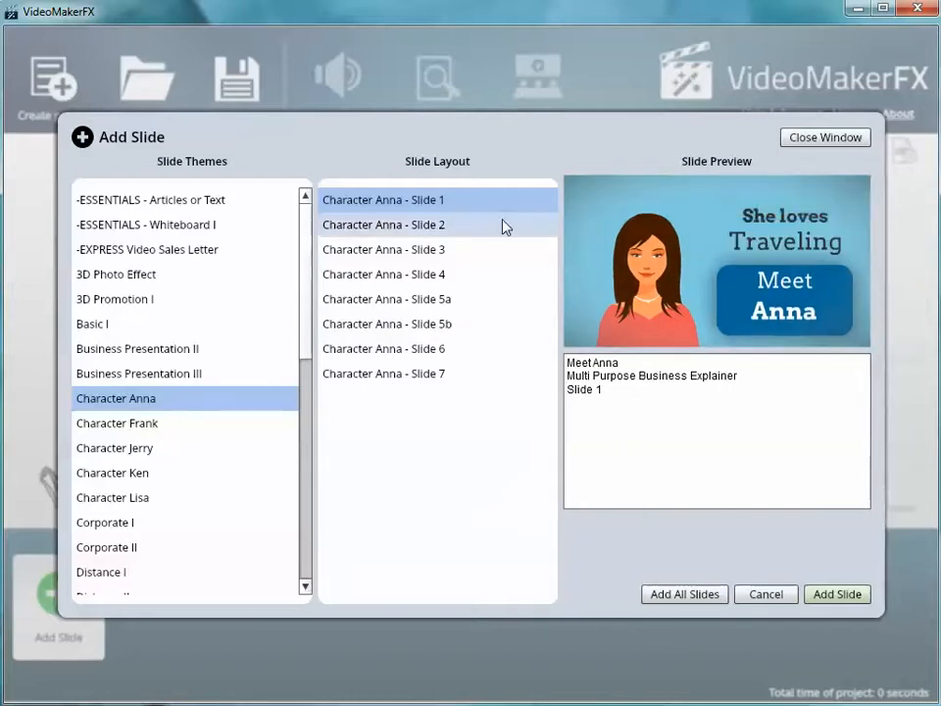
{"action": "left_click", "coordinate": [836, 595]}
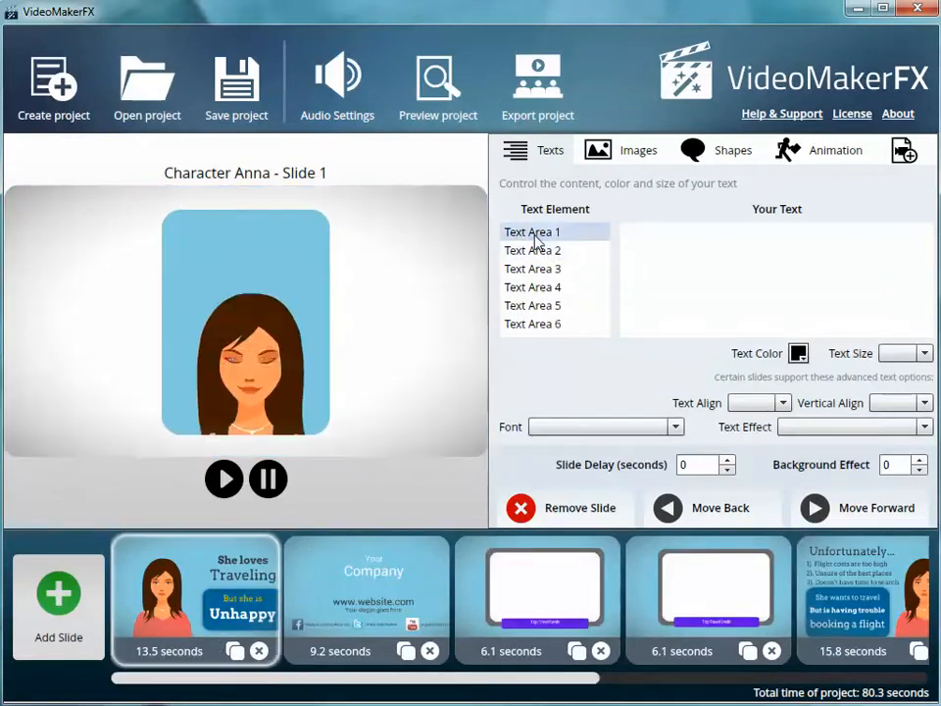
Replace the name Anna with Melissa in the first slide's text areas.
{"action": "type", "text": "Meet"}
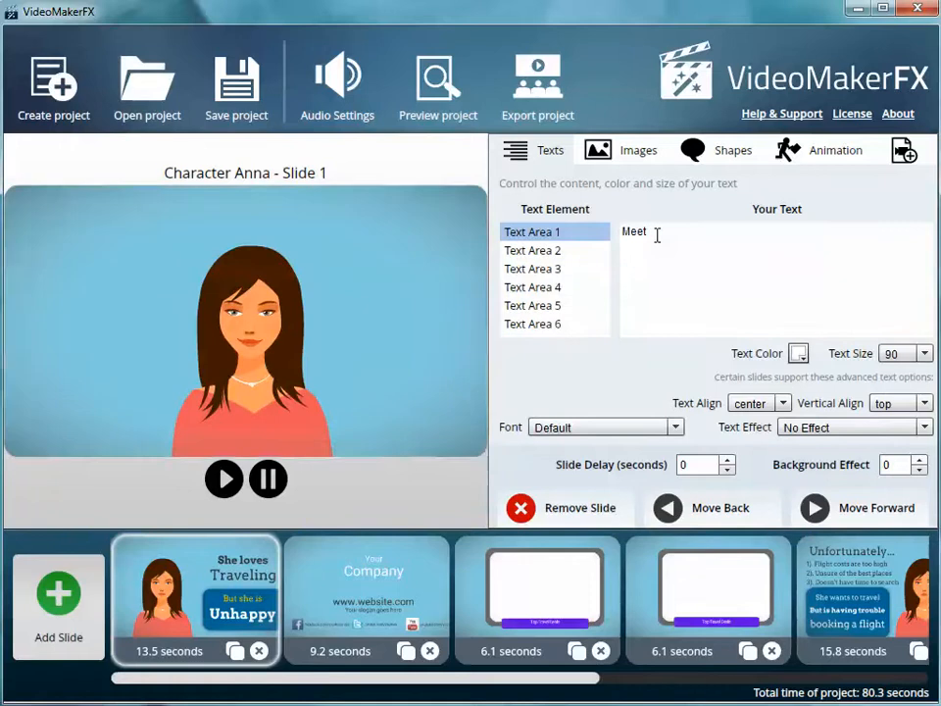
{"action": "left_click", "coordinate": [533, 250]}
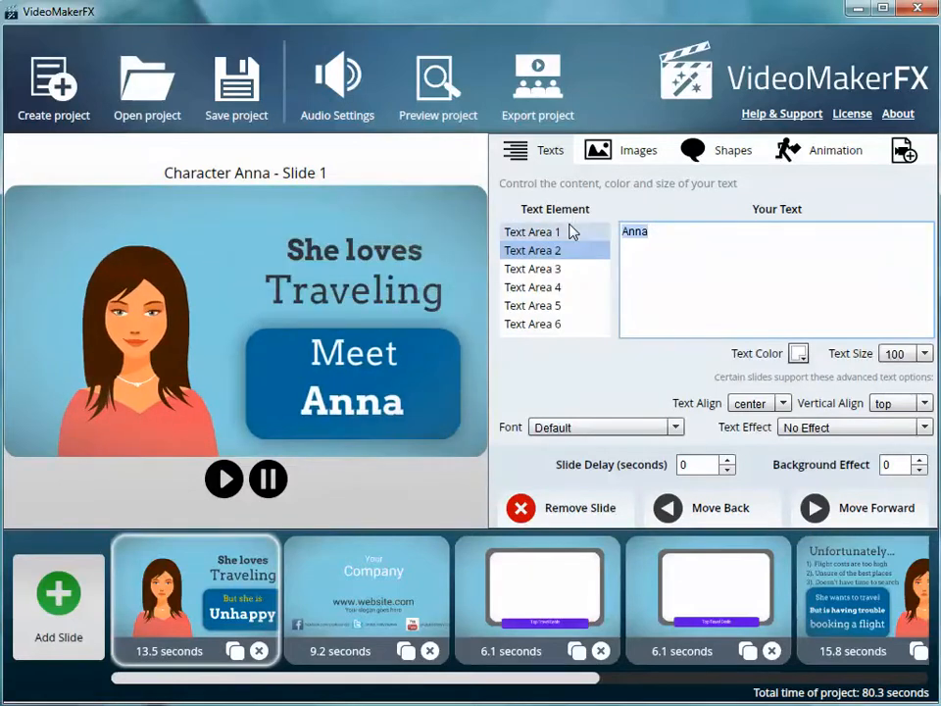
{"action": "type", "text": "Melissa"}
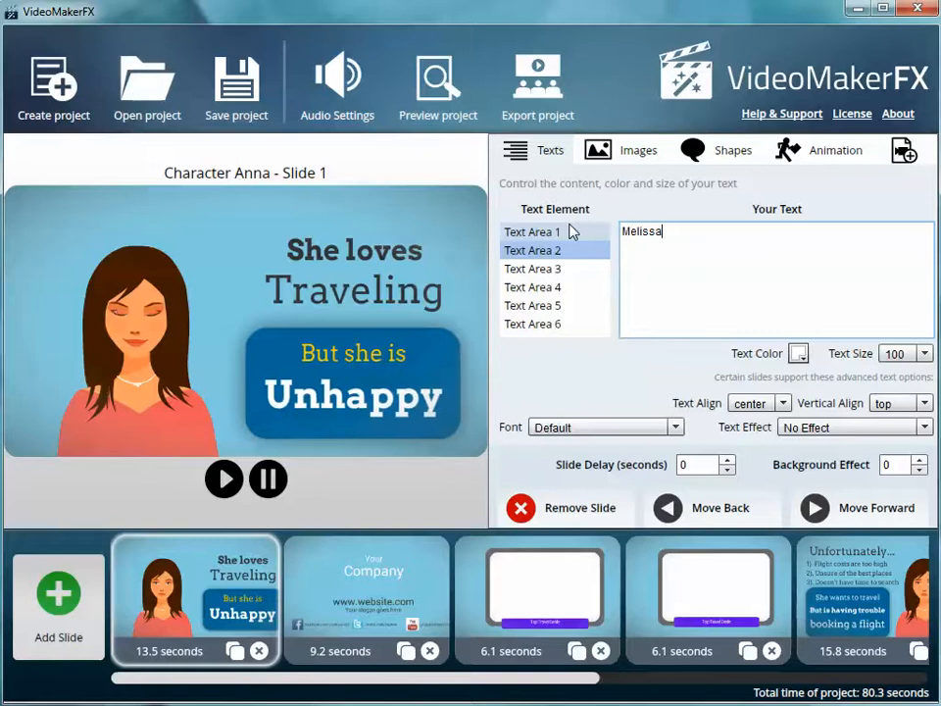
Review Text Areas 3-6 (She loves, But she is, Unhappy) and move to the company contact slide.
{"action": "left_click", "coordinate": [533, 269]}
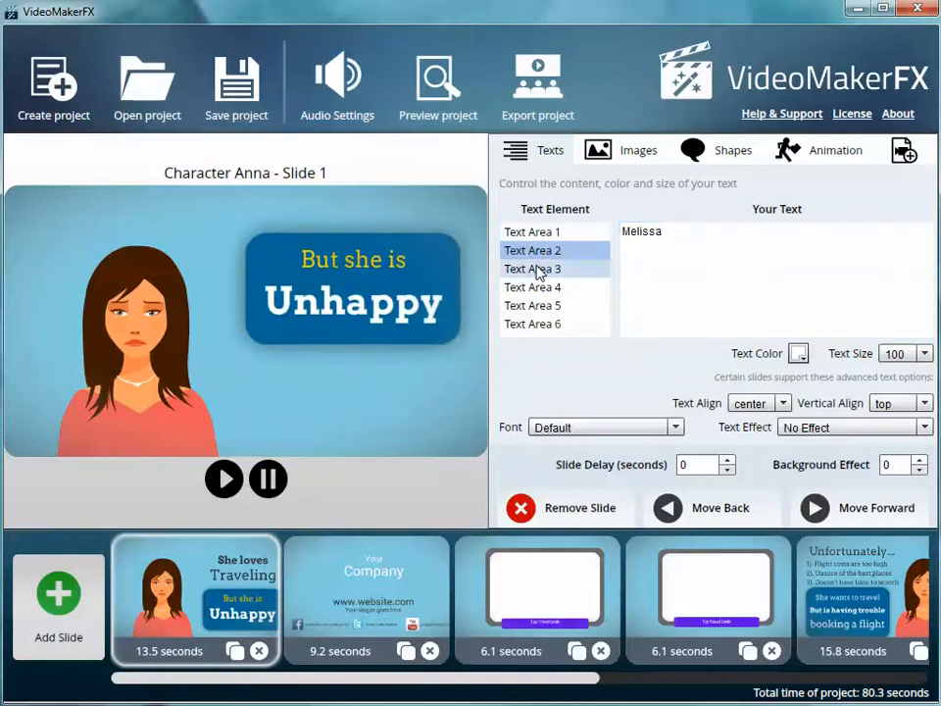
{"action": "left_click", "coordinate": [532, 268]}
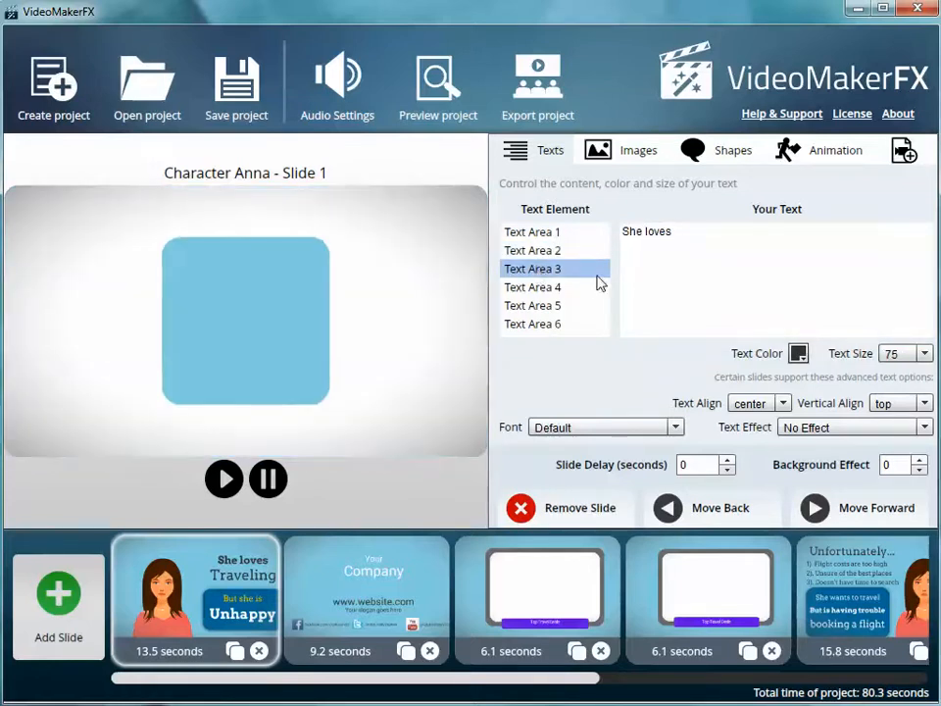
{"action": "left_click", "coordinate": [533, 286]}
{"action": "type", "text": "G"}
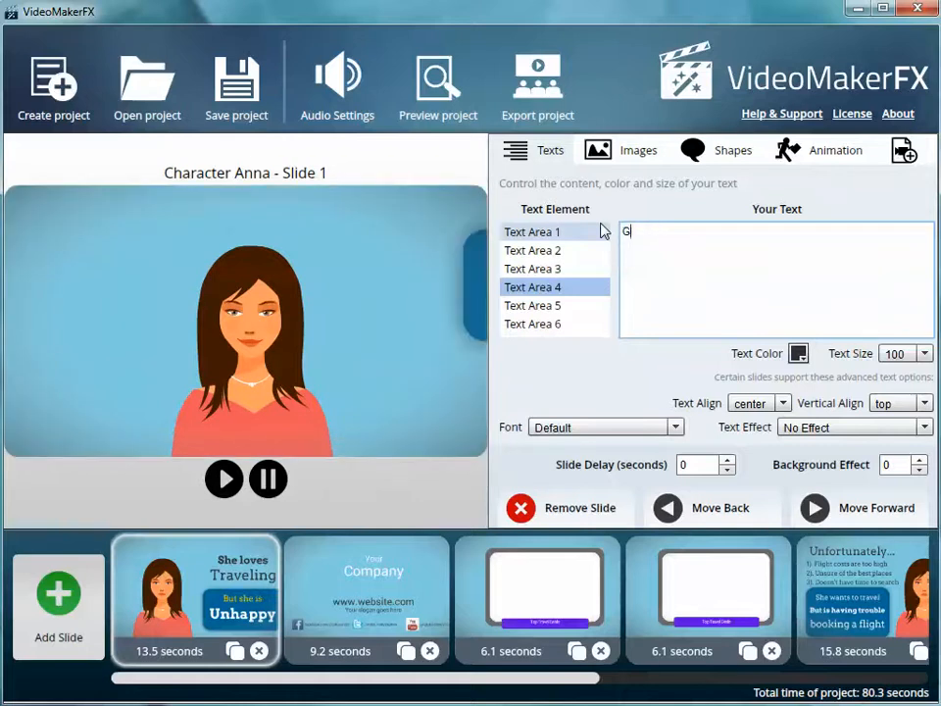
{"action": "left_click", "coordinate": [532, 305]}
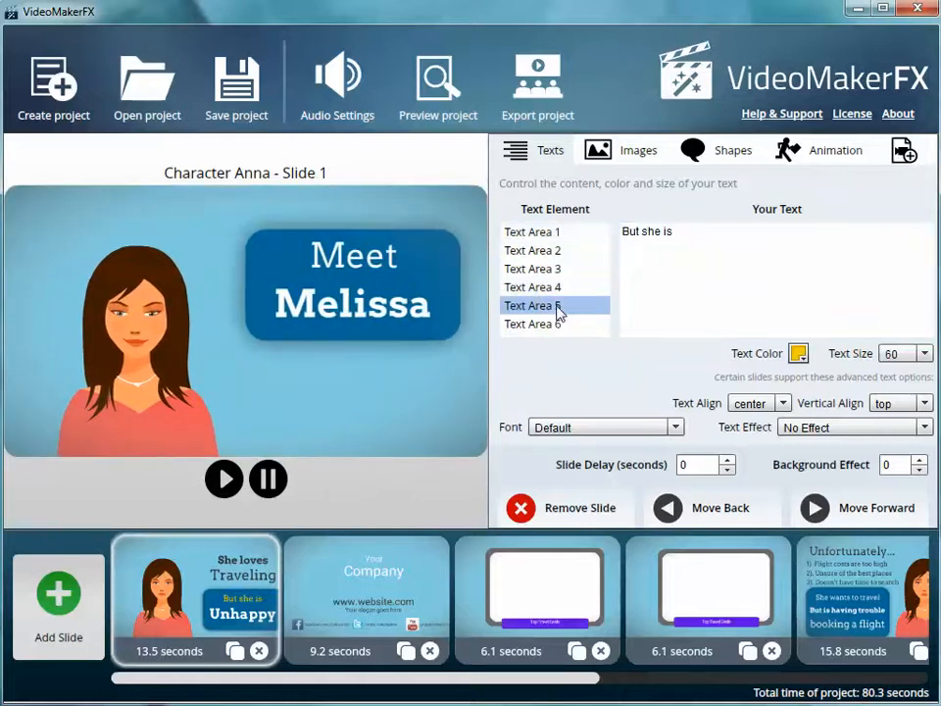
{"action": "left_click", "coordinate": [533, 323]}
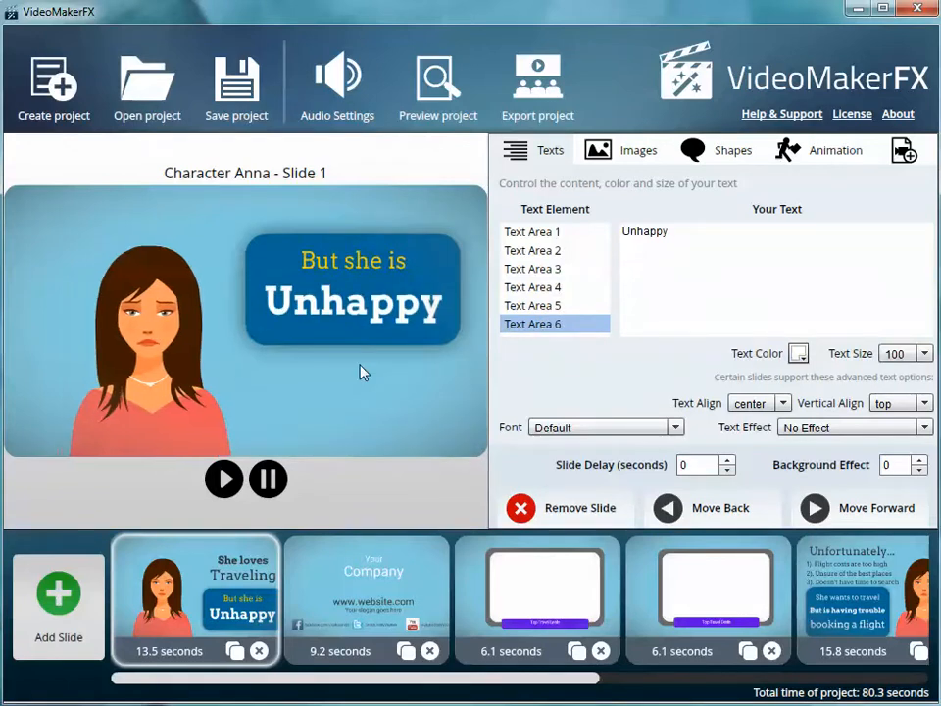
{"action": "left_click", "coordinate": [366, 588]}
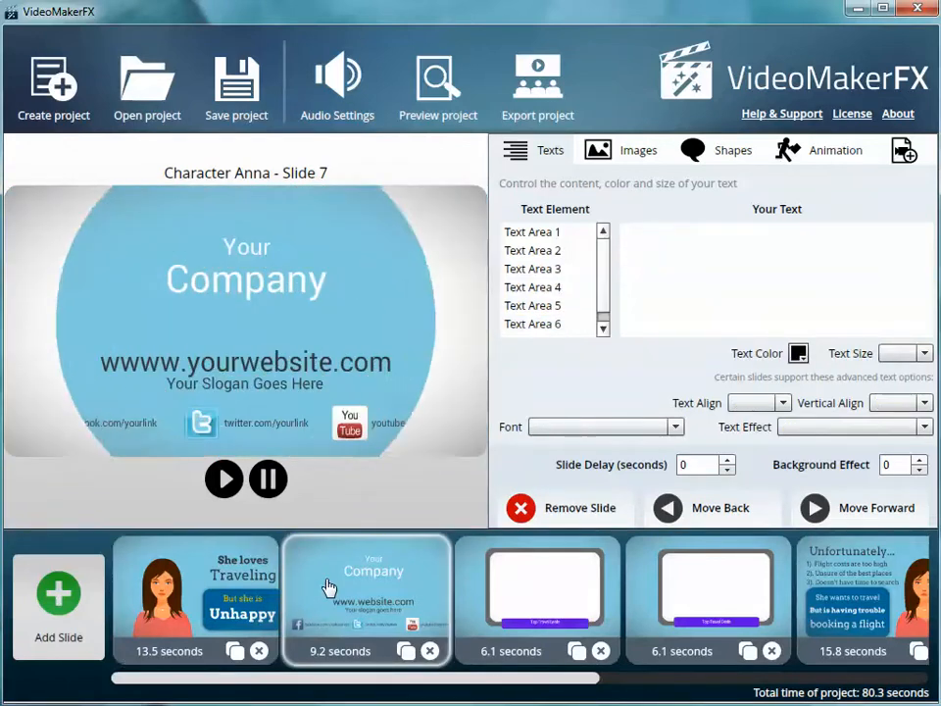
Check the company slide's Text Area 1 and move to Slide 5a with the empty photo frame.
{"action": "left_click", "coordinate": [533, 232]}
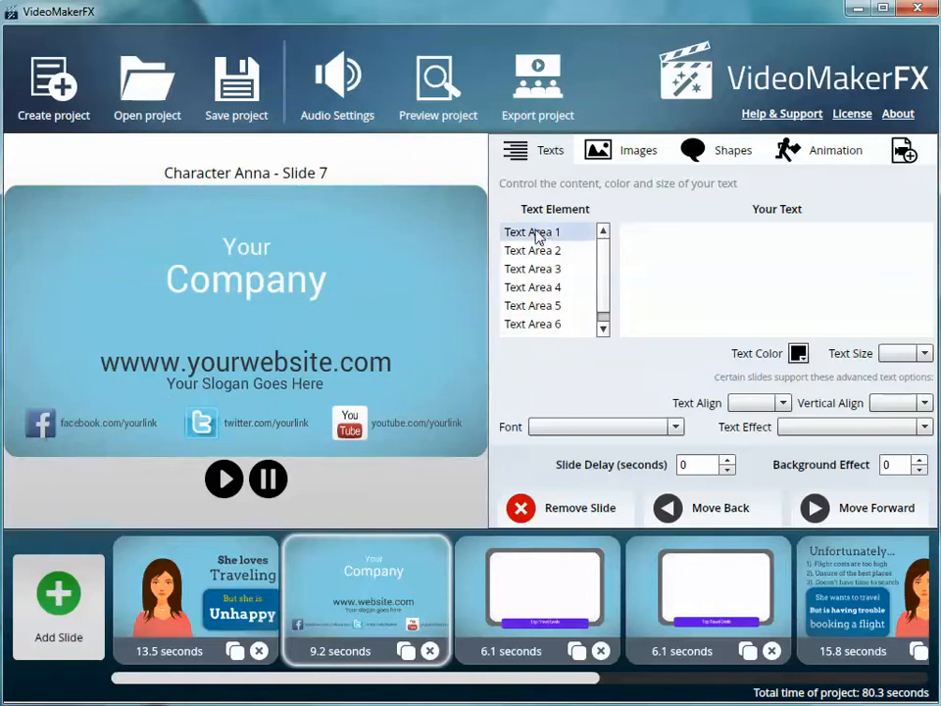
{"action": "left_click", "coordinate": [533, 231]}
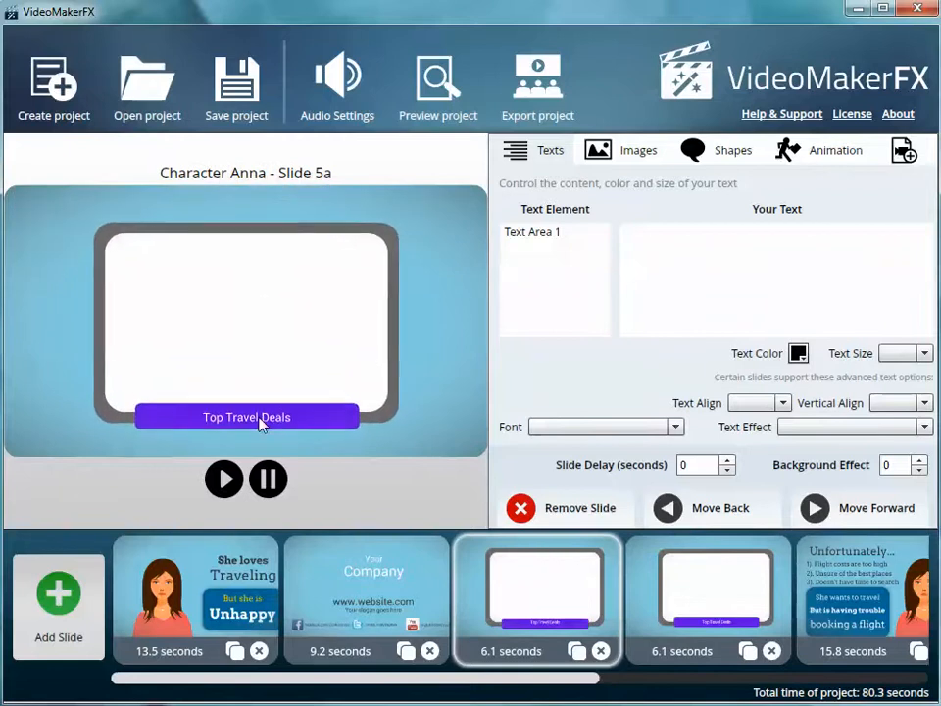
{"action": "left_click", "coordinate": [533, 232]}
{"action": "type", "text": "Top Golf Deals"}
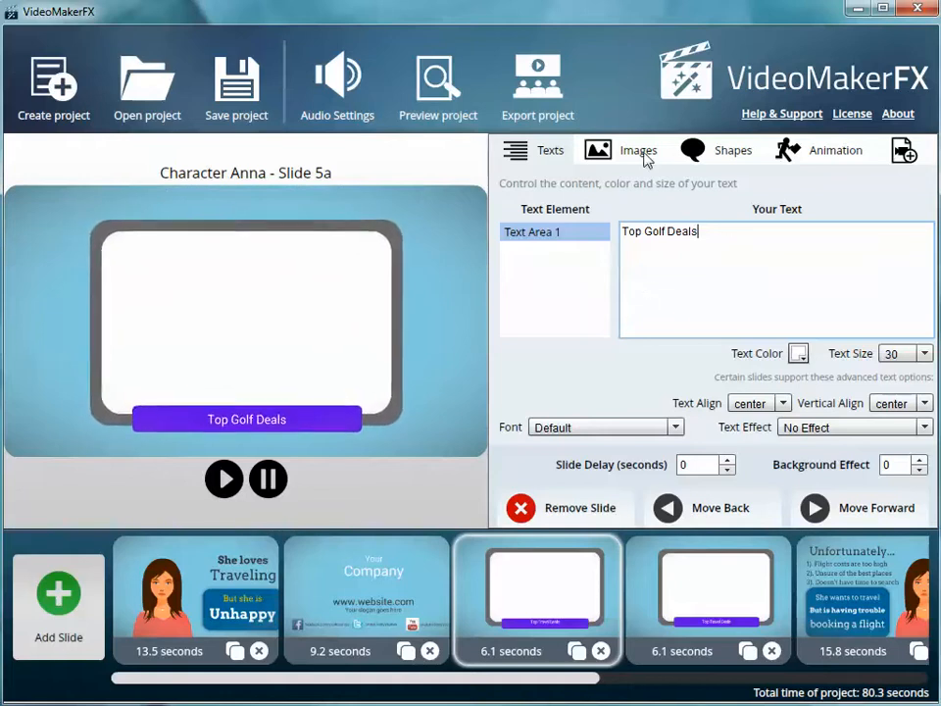
Switch slide 5a's editing panel to its image options.
{"action": "left_click", "coordinate": [639, 150]}
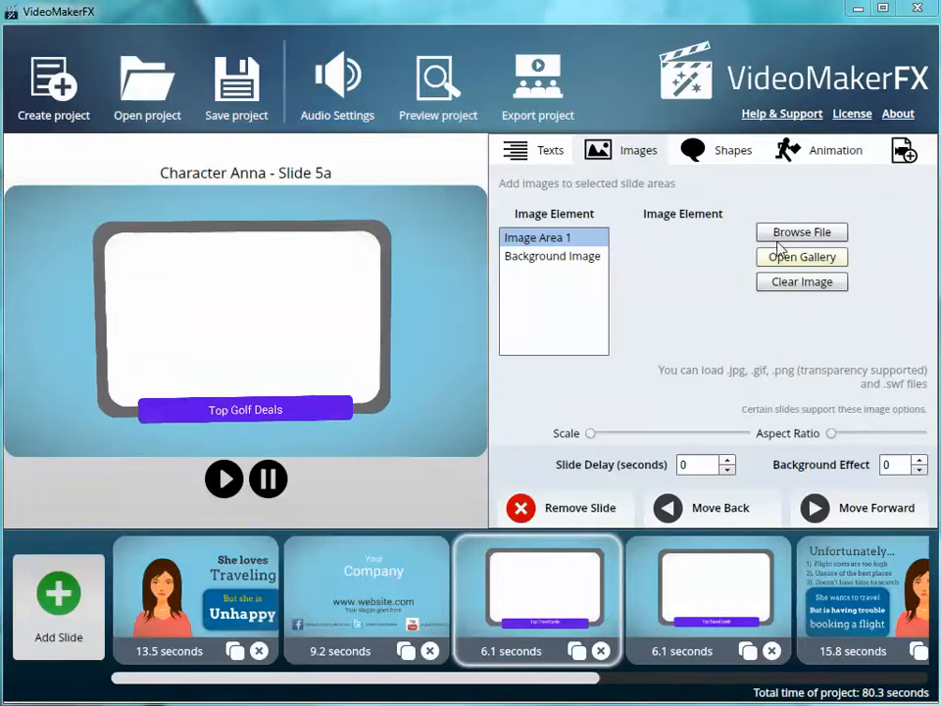
Cancel the file browser, then pick the rolled dollar bills photo from the gallery's Photos category.
{"action": "left_click", "coordinate": [802, 232]}
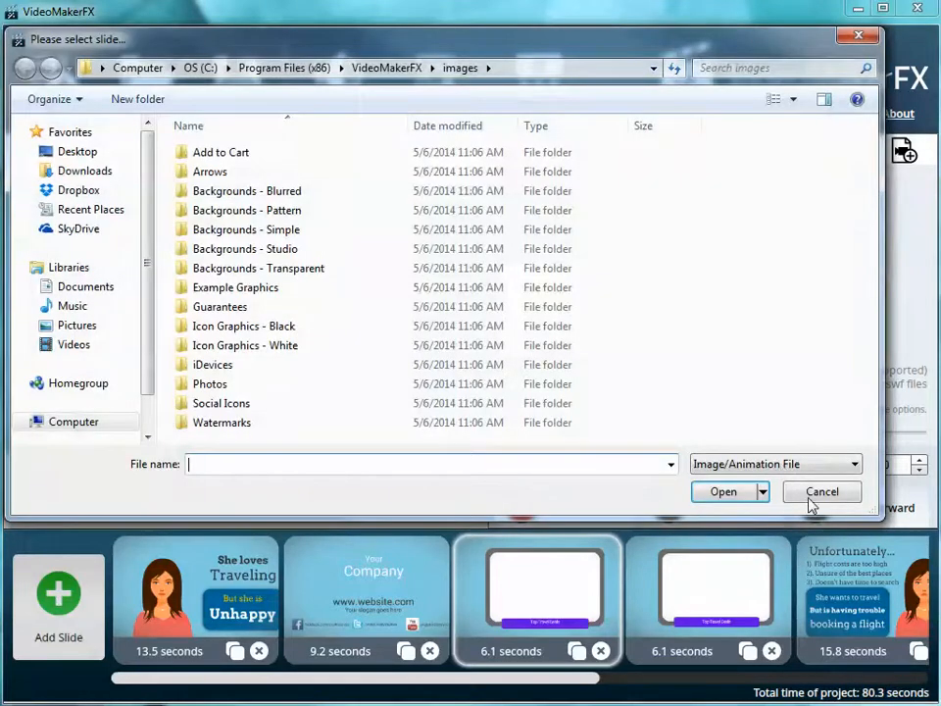
{"action": "left_click", "coordinate": [822, 492]}
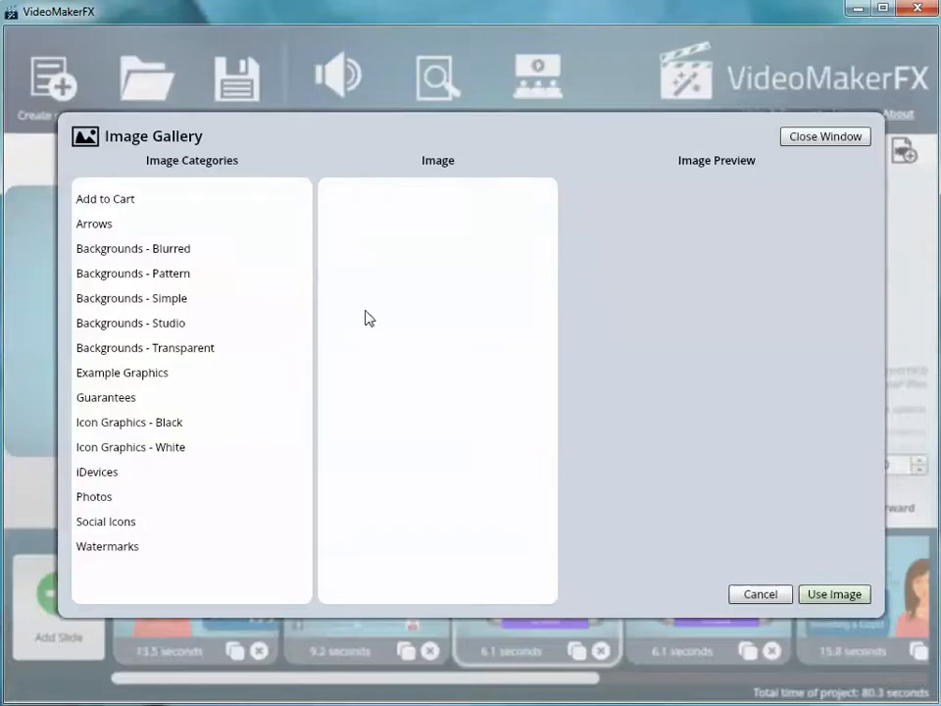
{"action": "left_click", "coordinate": [121, 372]}
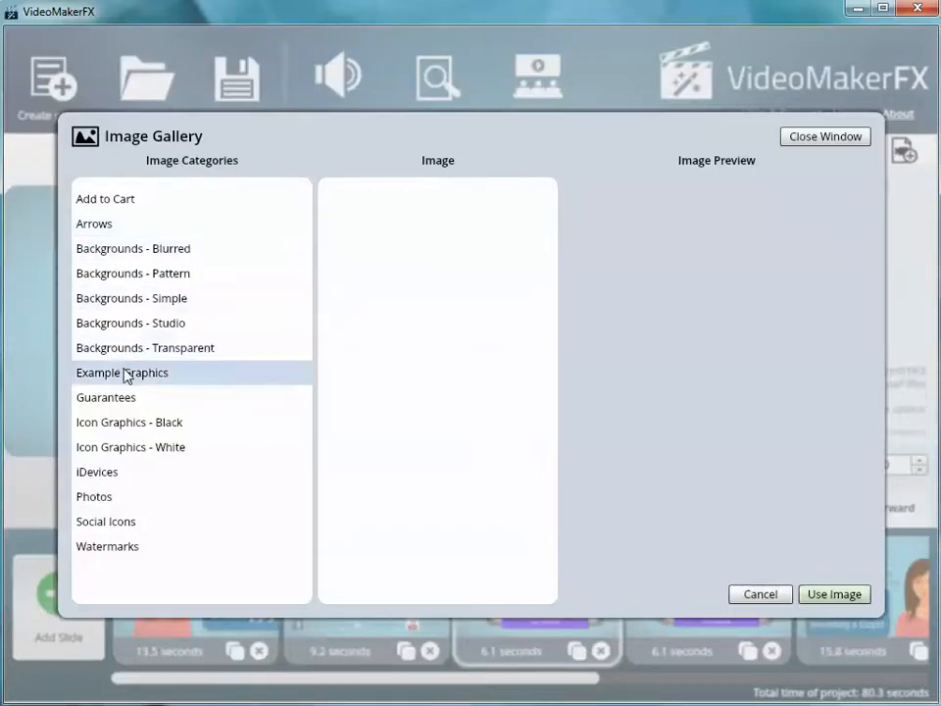
{"action": "left_click", "coordinate": [129, 422]}
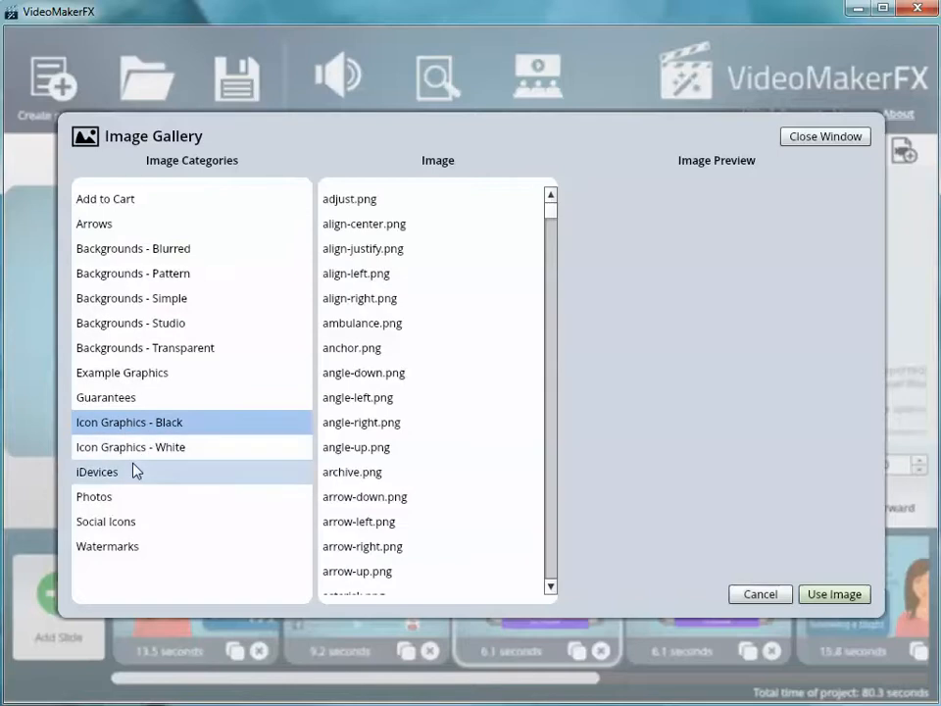
{"action": "left_click", "coordinate": [94, 497]}
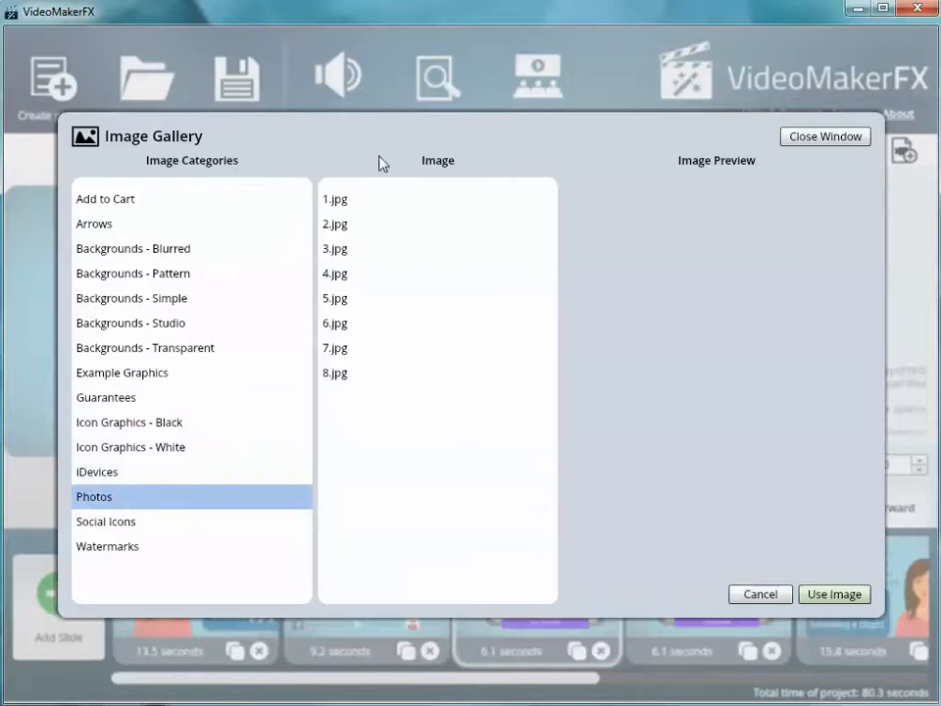
{"action": "left_click", "coordinate": [335, 224]}
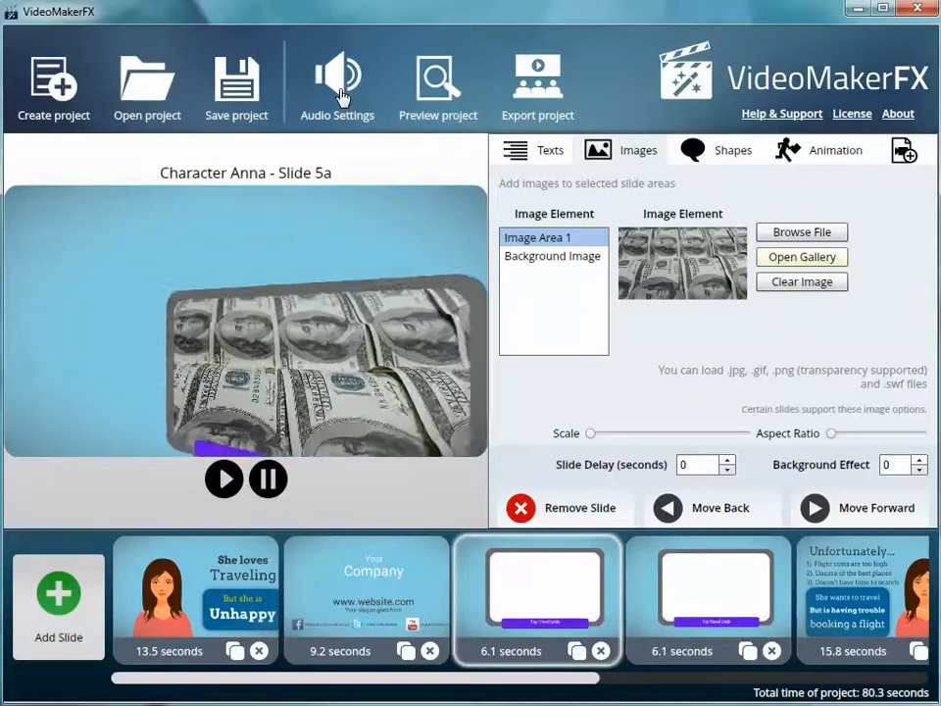
Set A Day To Smile.mp3 as the background music, preview it and apply.
{"action": "left_click", "coordinate": [337, 83]}
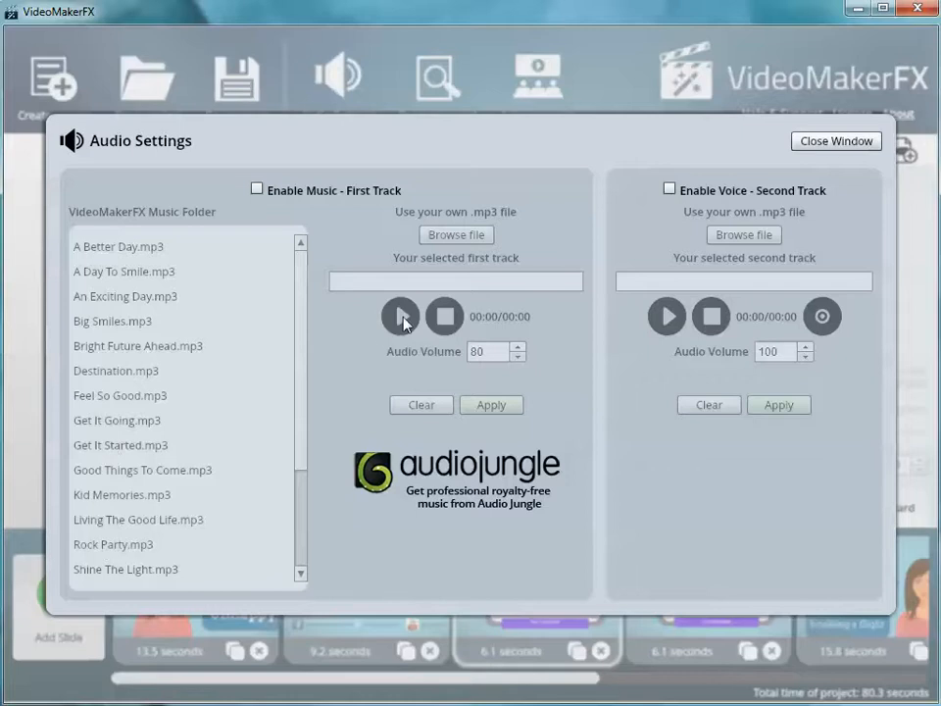
{"action": "mouse_move", "coordinate": [113, 301]}
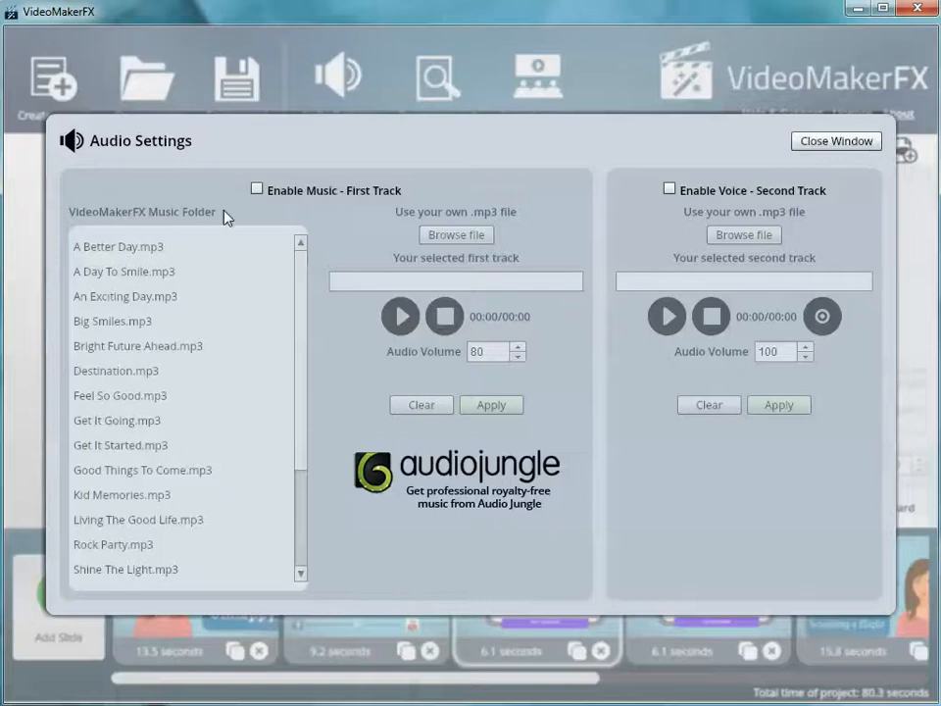
{"action": "left_click", "coordinate": [124, 272]}
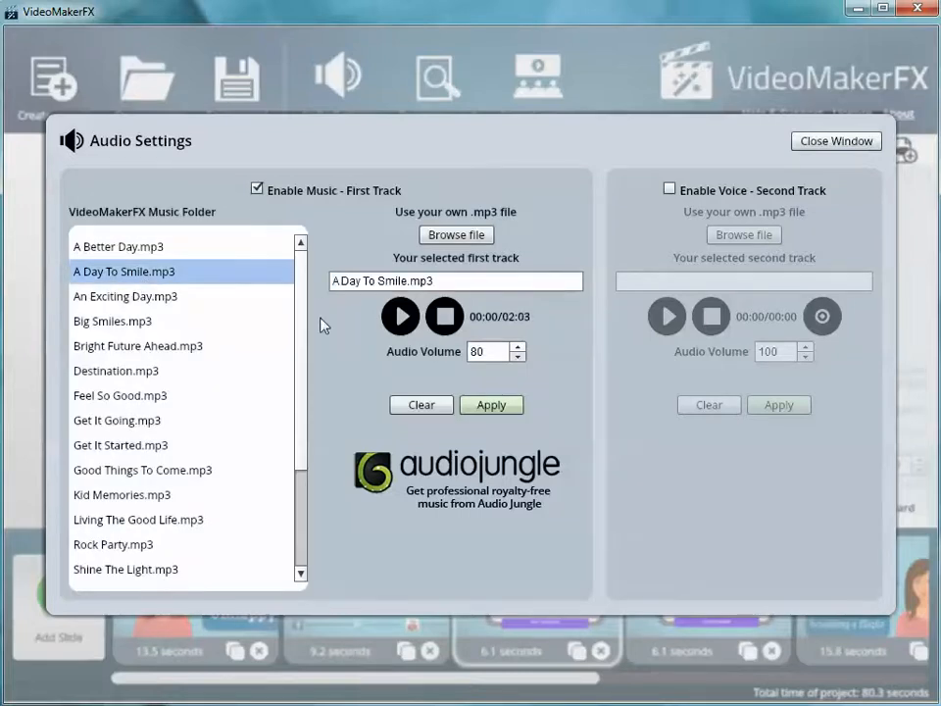
{"action": "left_click", "coordinate": [400, 316]}
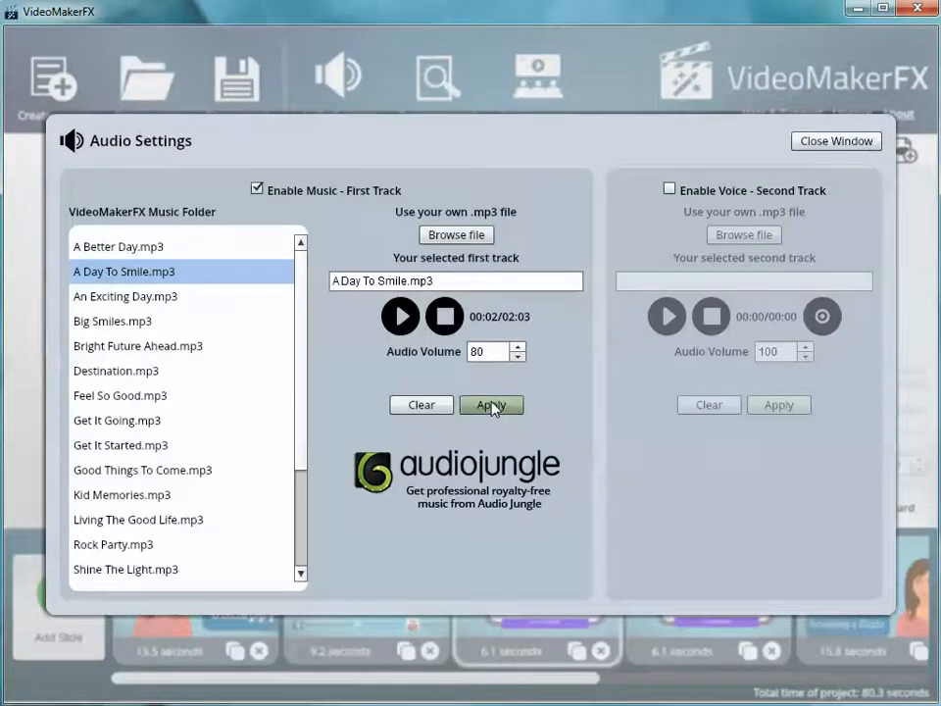
{"action": "left_click", "coordinate": [836, 141]}
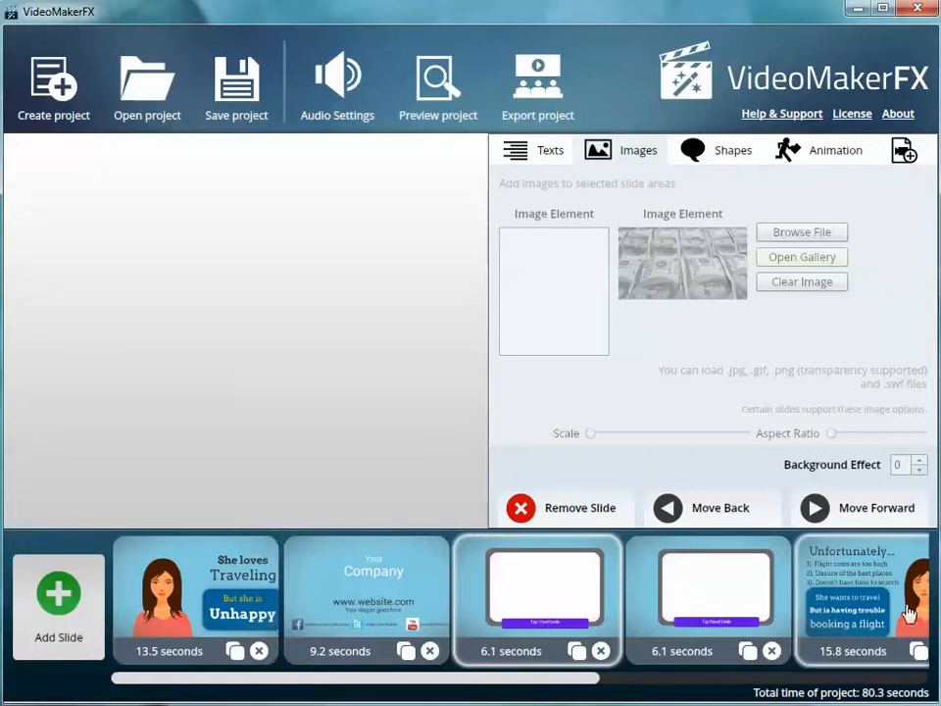
{"action": "mouse_move", "coordinate": [789, 624]}
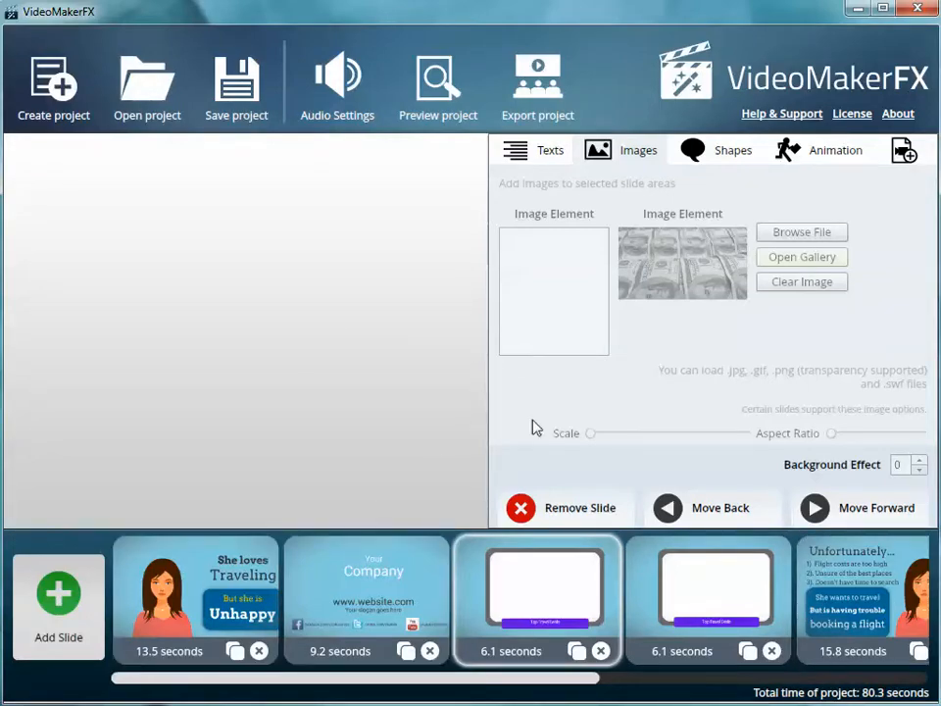
Export the project as Testing.mp4 at 1280 x 720 HD with Average quality.
{"action": "left_click", "coordinate": [537, 83]}
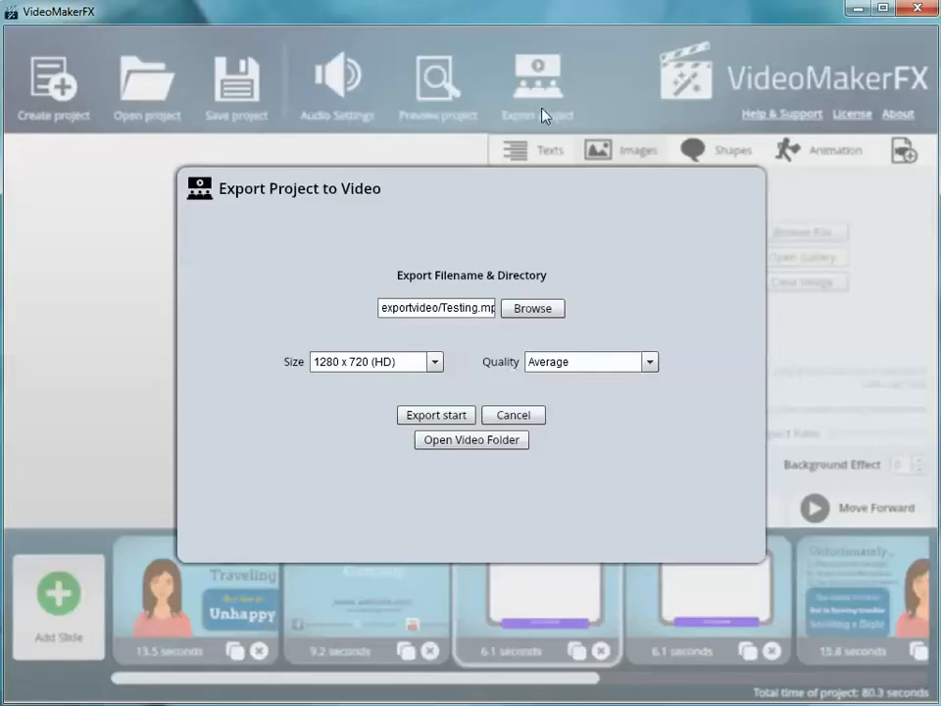
{"action": "mouse_move", "coordinate": [484, 361]}
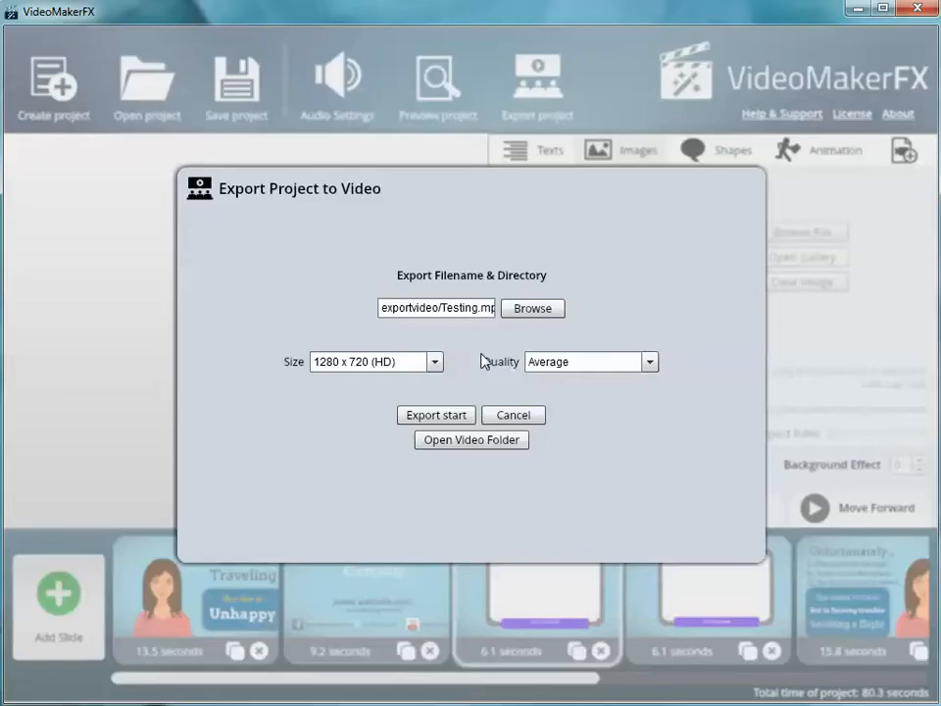
{"action": "left_click", "coordinate": [436, 415]}
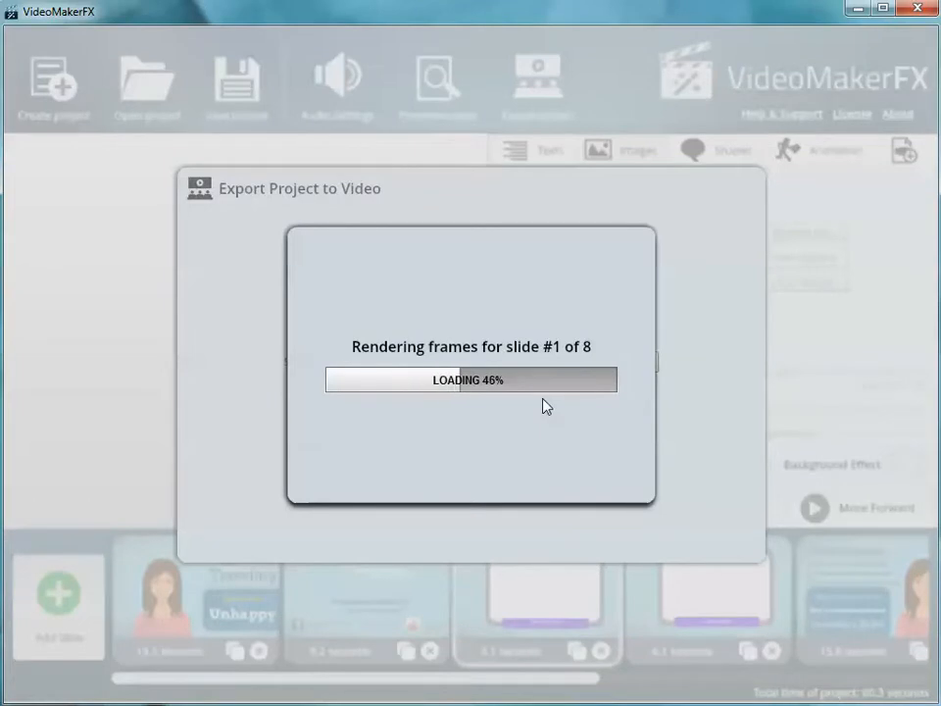
{"action": "mouse_move", "coordinate": [537, 370]}
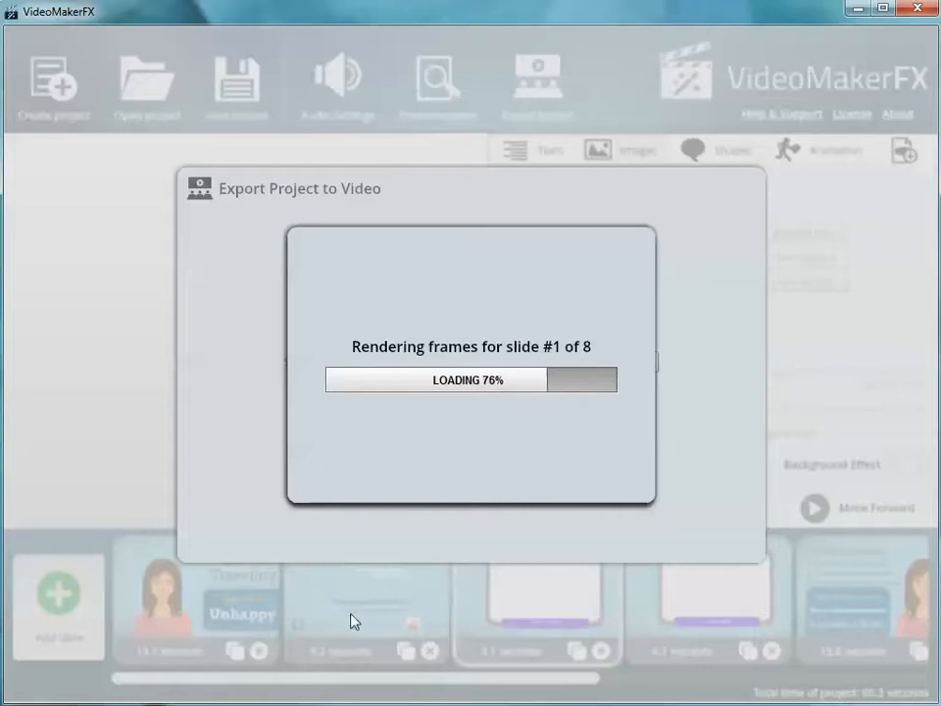
{"action": "mouse_move", "coordinate": [196, 603]}
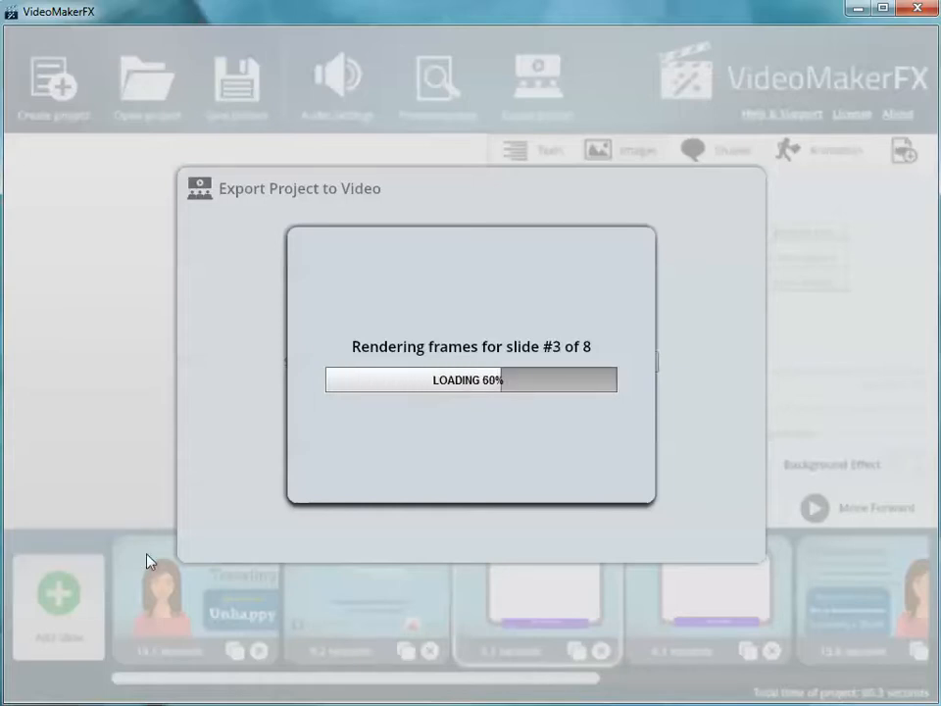
{"action": "mouse_move", "coordinate": [366, 373]}
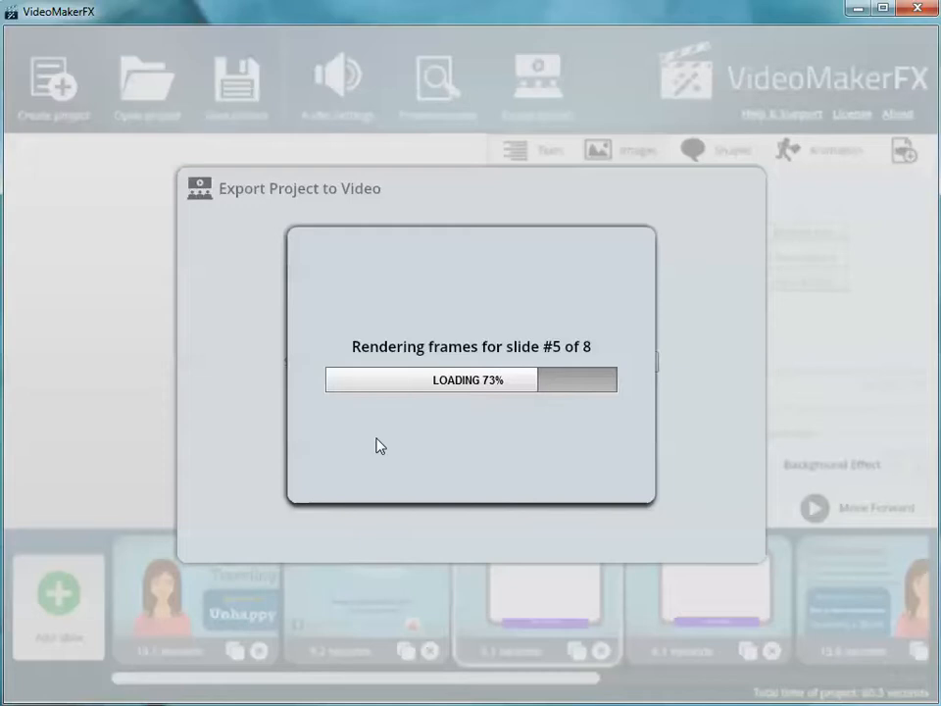
{"action": "mouse_move", "coordinate": [405, 538]}
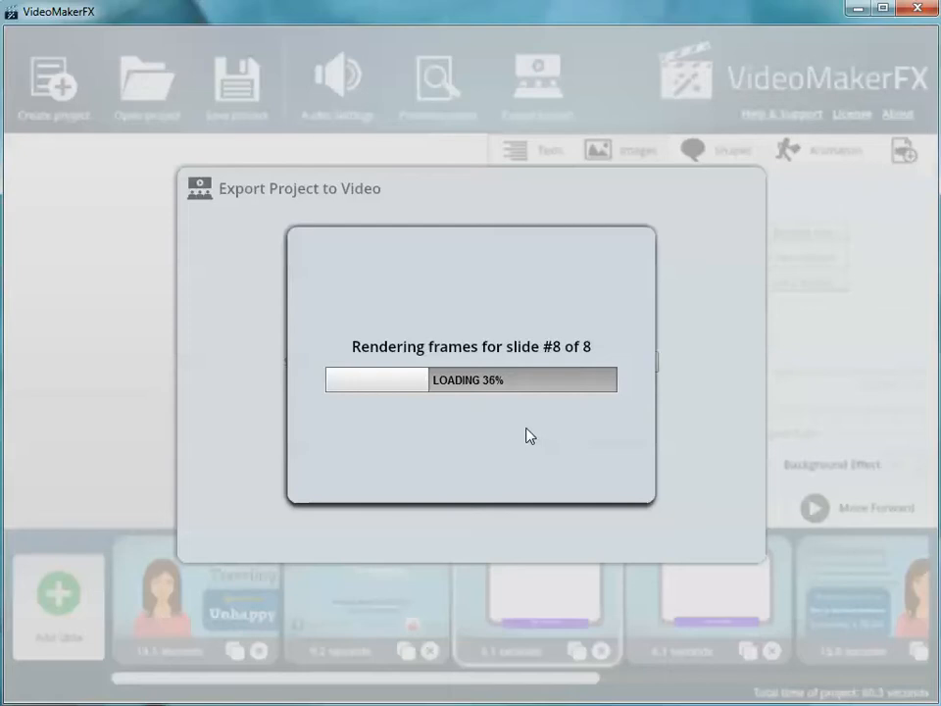
{"action": "mouse_move", "coordinate": [546, 413]}
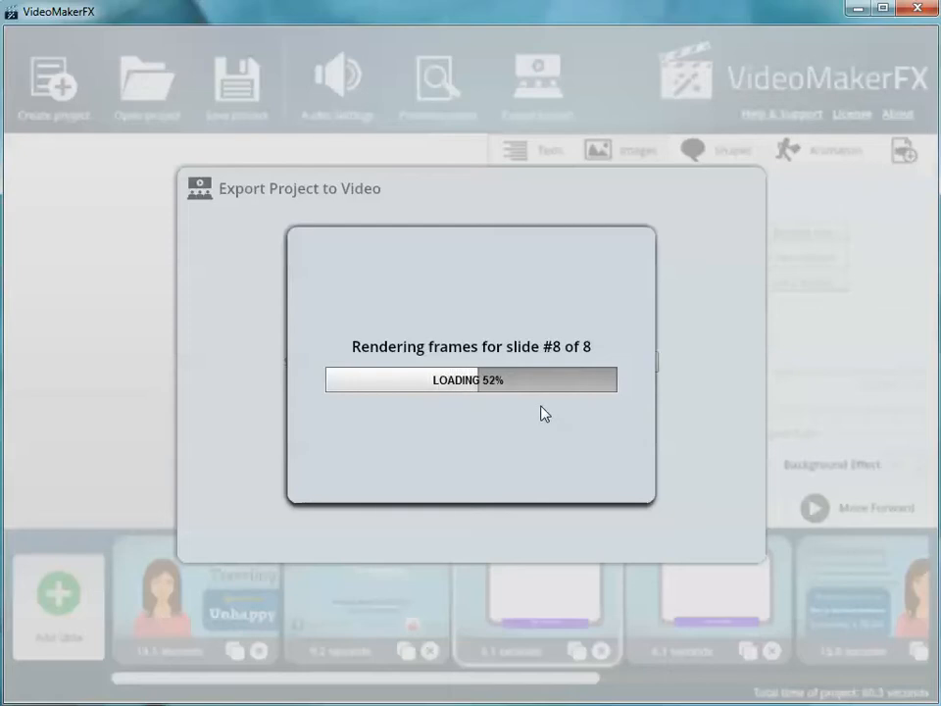